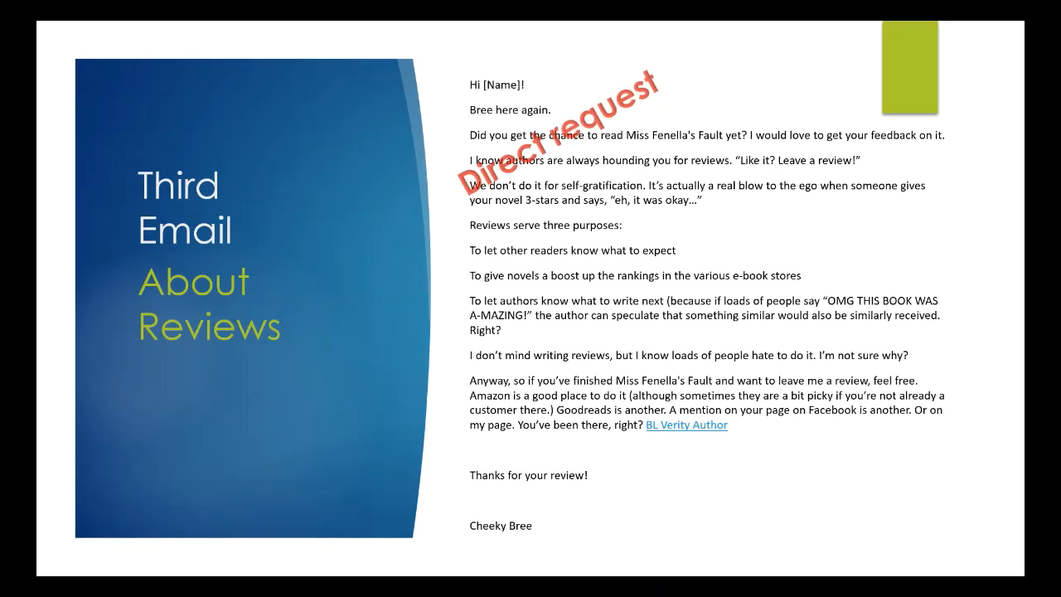
- Log out of the current MailerLite account from the profile menu
{"action": "key", "text": "Right"}
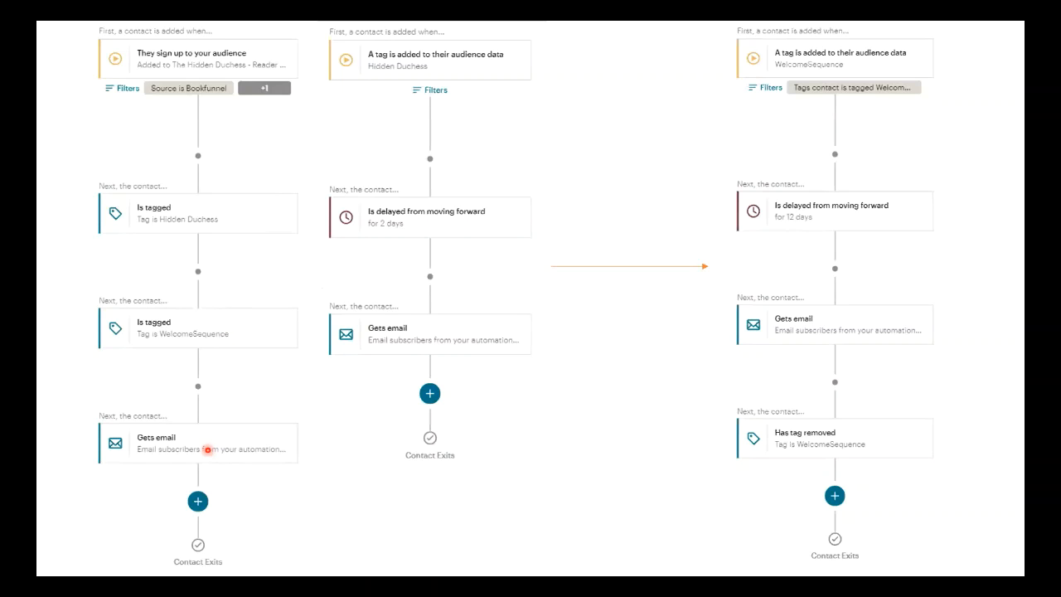
{"action": "mouse_move", "coordinate": [547, 77]}
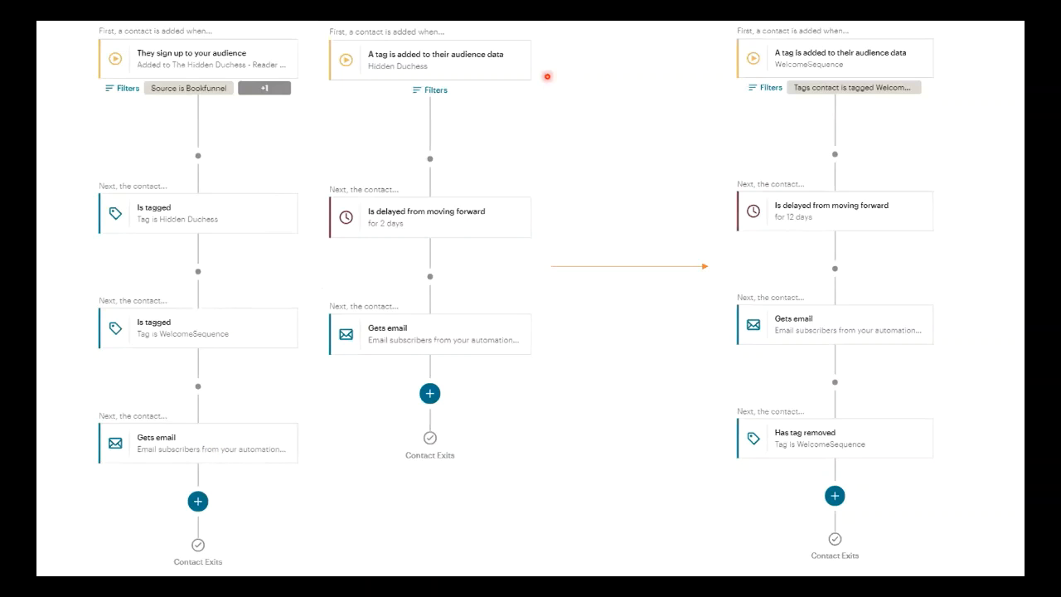
{"action": "mouse_move", "coordinate": [454, 66]}
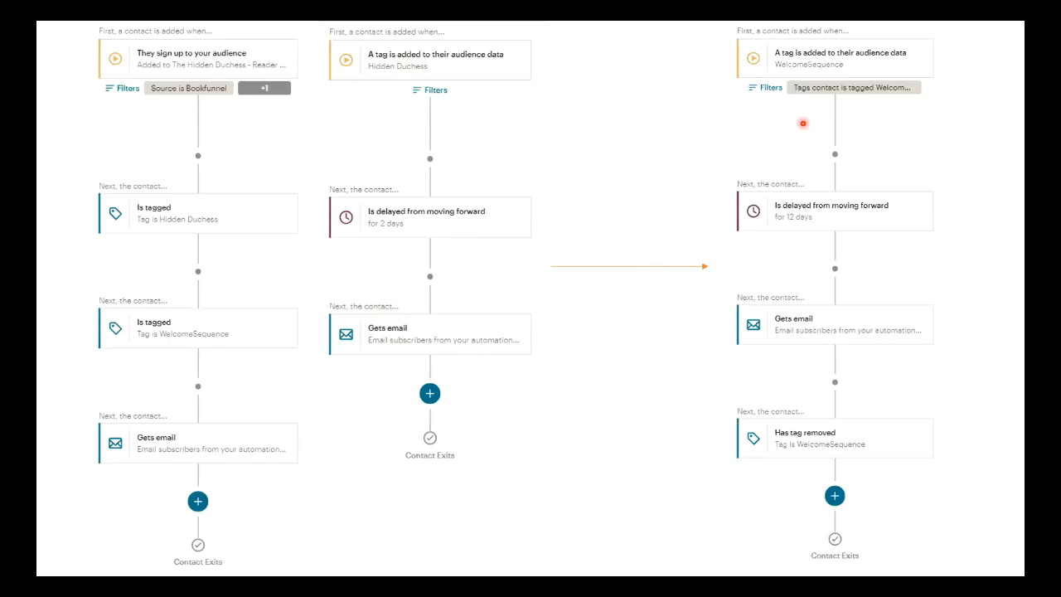
{"action": "mouse_move", "coordinate": [943, 56]}
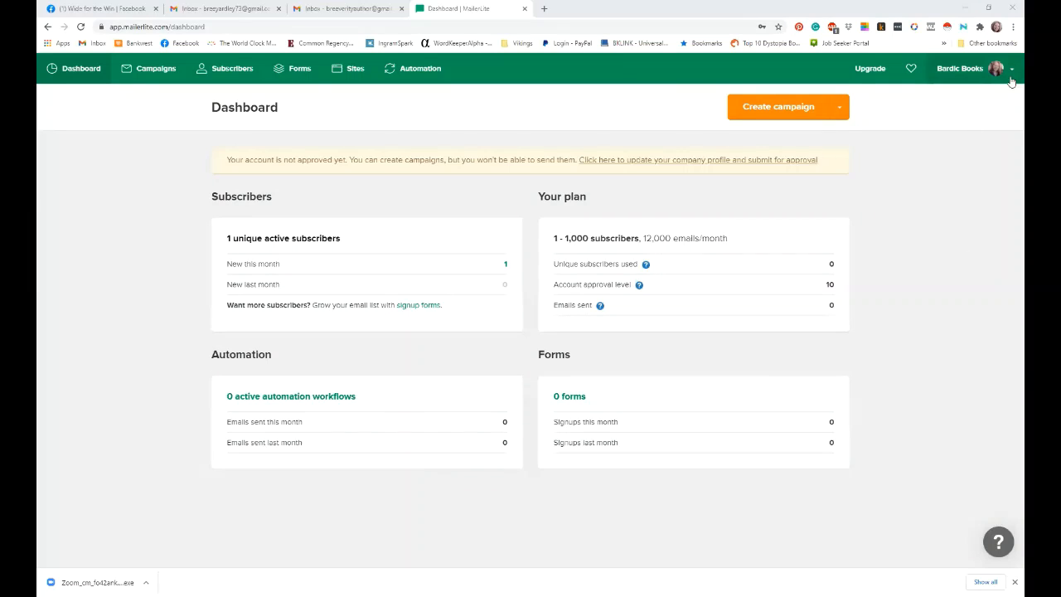
{"action": "left_click", "coordinate": [967, 69]}
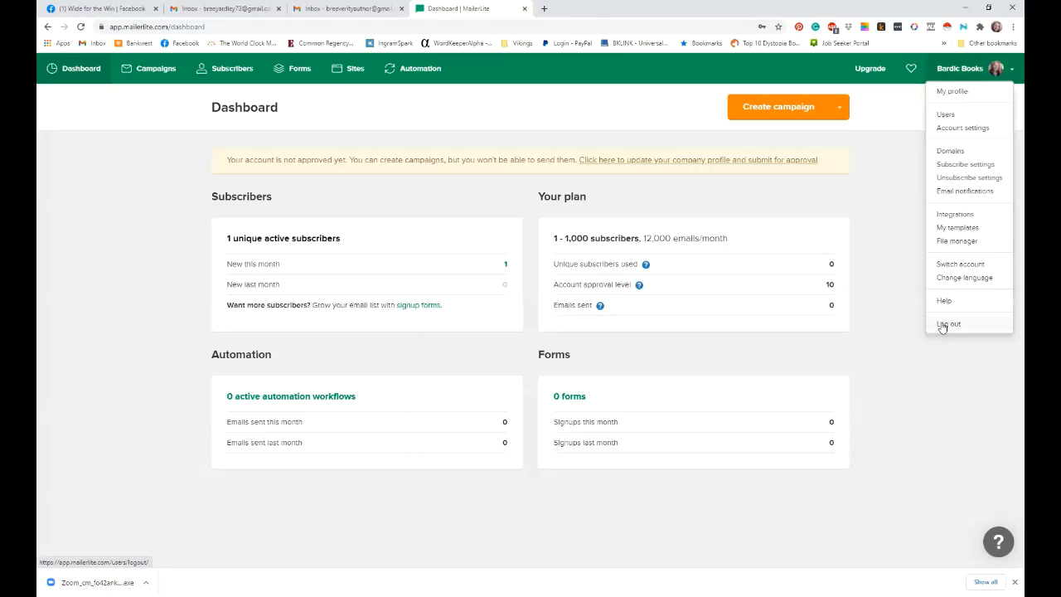
{"action": "left_click", "coordinate": [948, 323]}
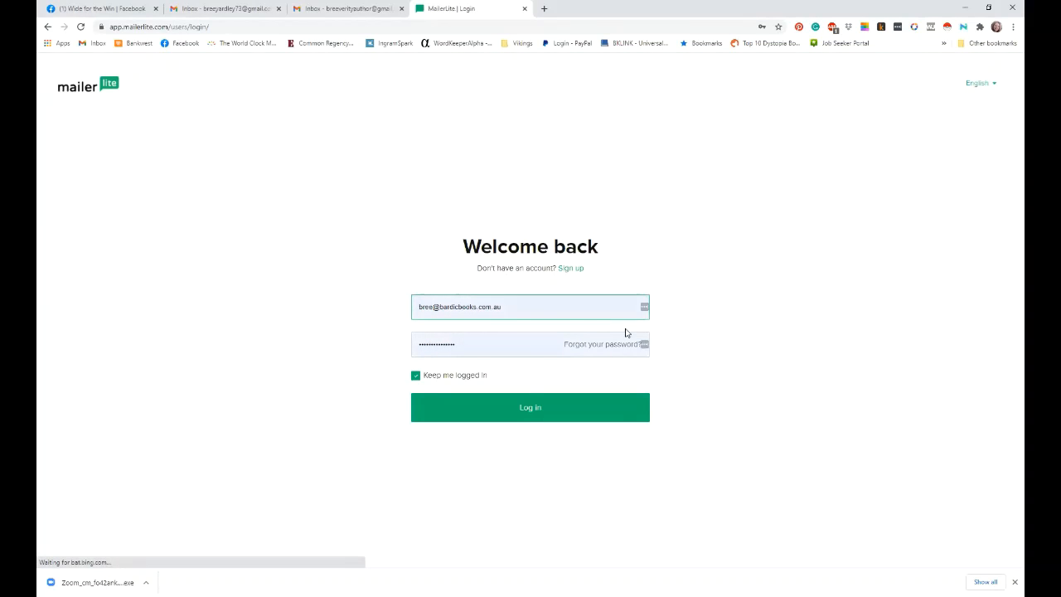
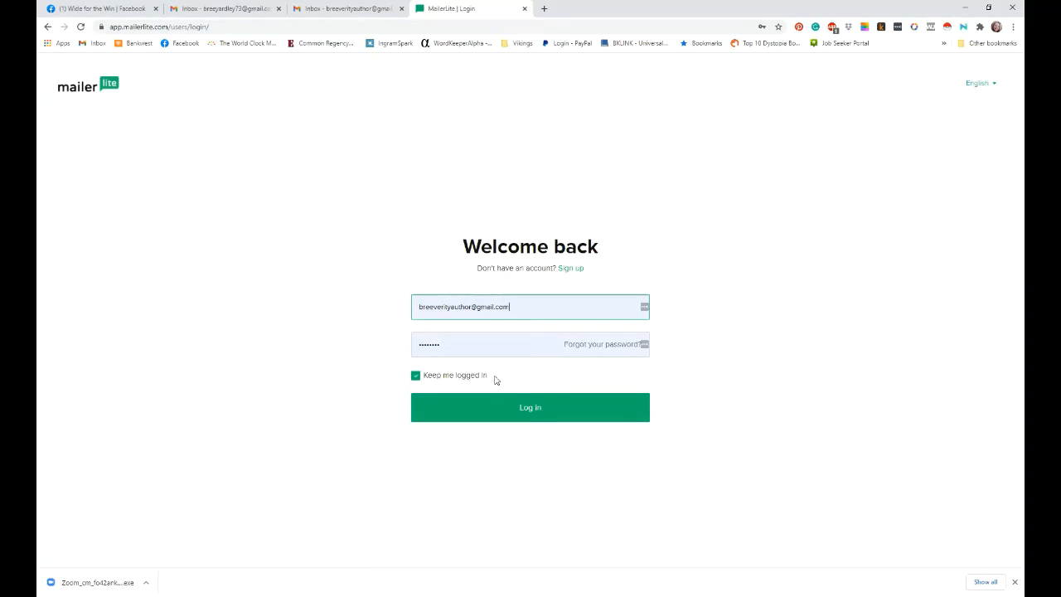
{"action": "left_click", "coordinate": [530, 408]}
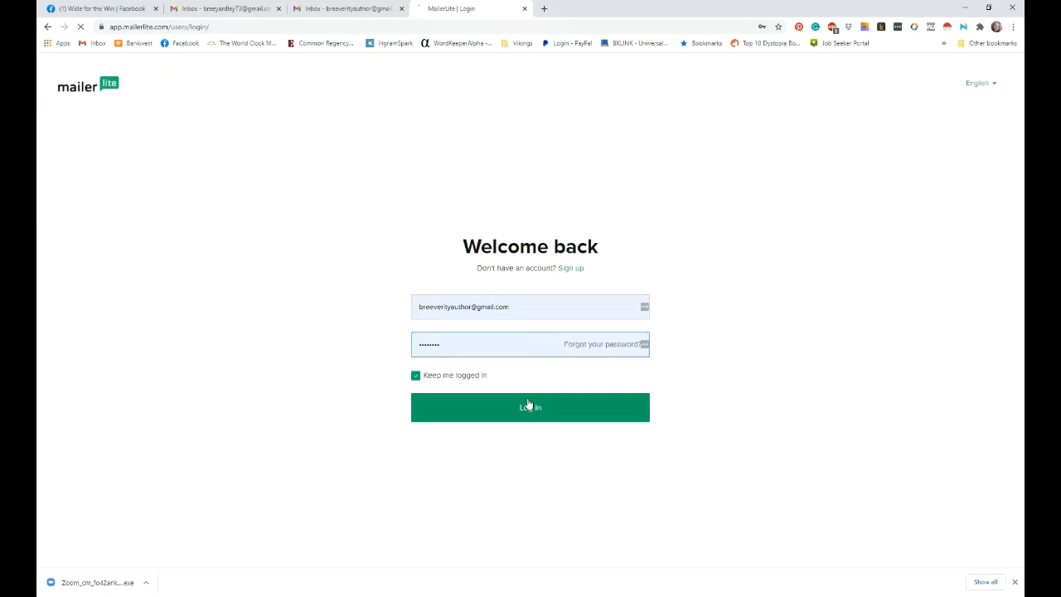
{"action": "left_click", "coordinate": [530, 408]}
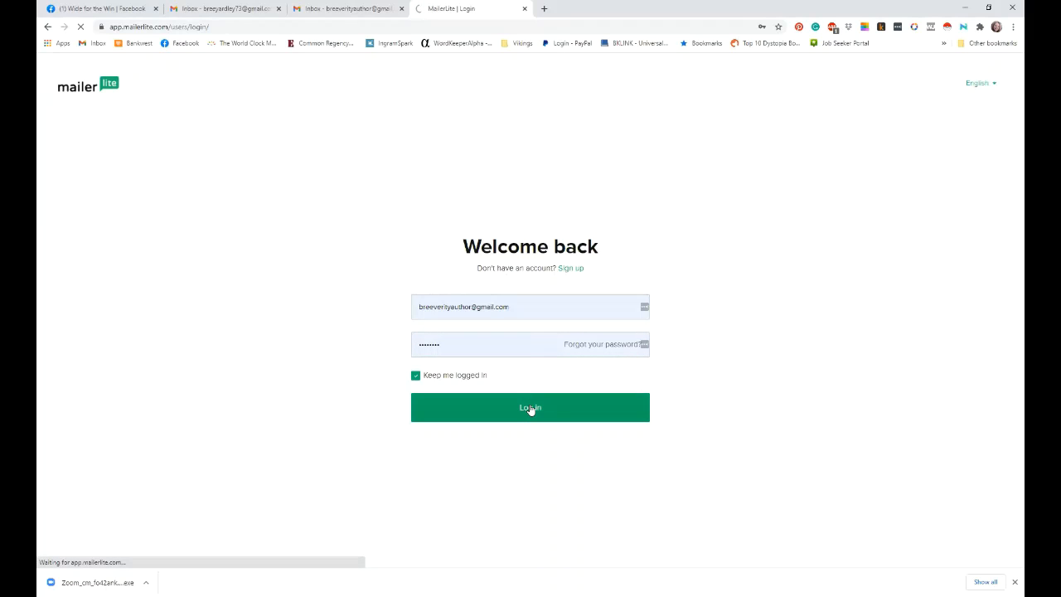
{"action": "left_click", "coordinate": [530, 408]}
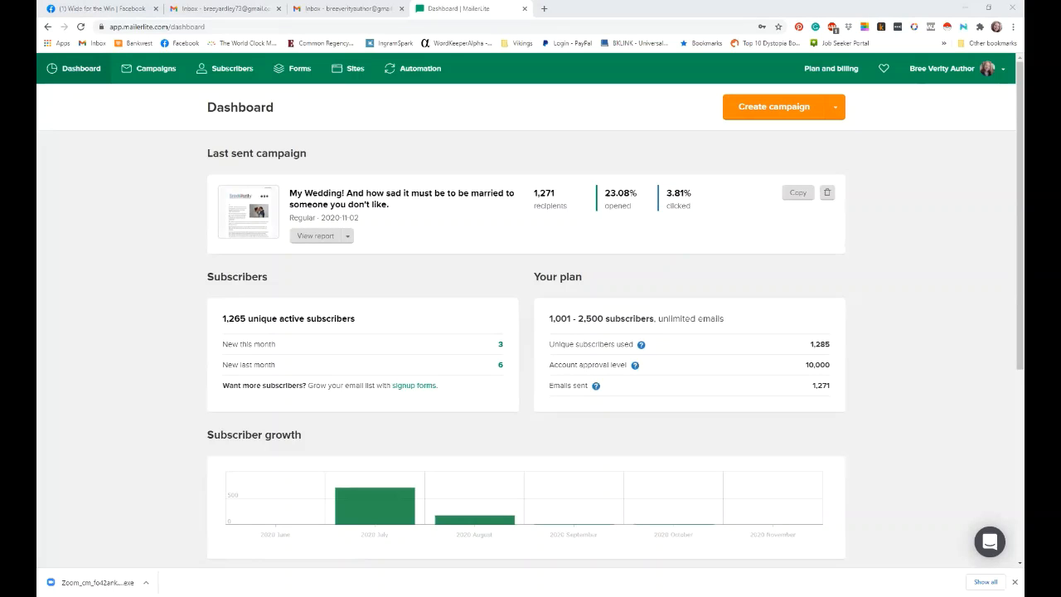
{"action": "mouse_move", "coordinate": [924, 388]}
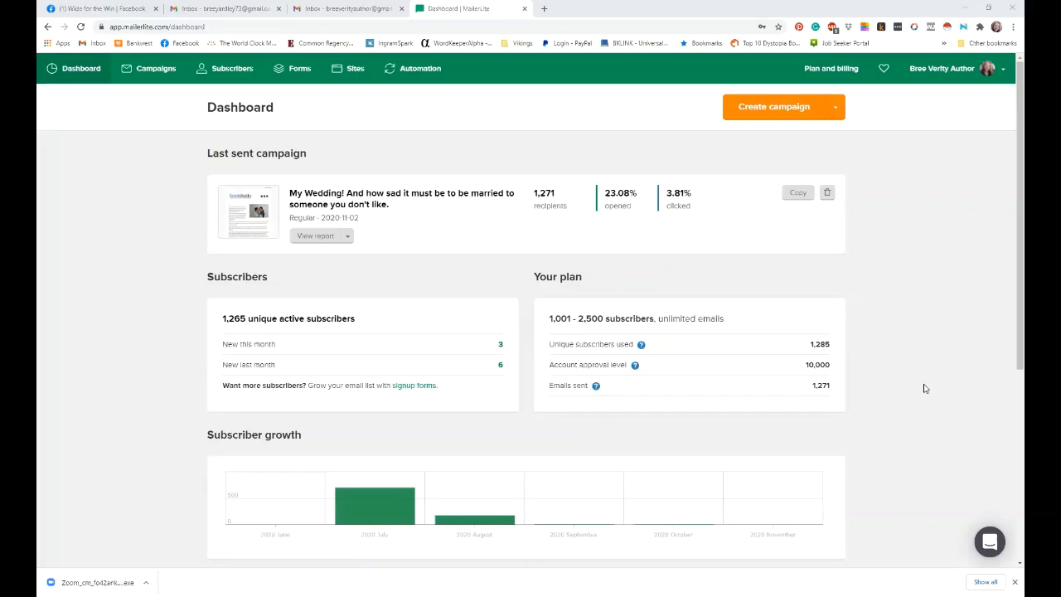
{"action": "mouse_move", "coordinate": [501, 285]}
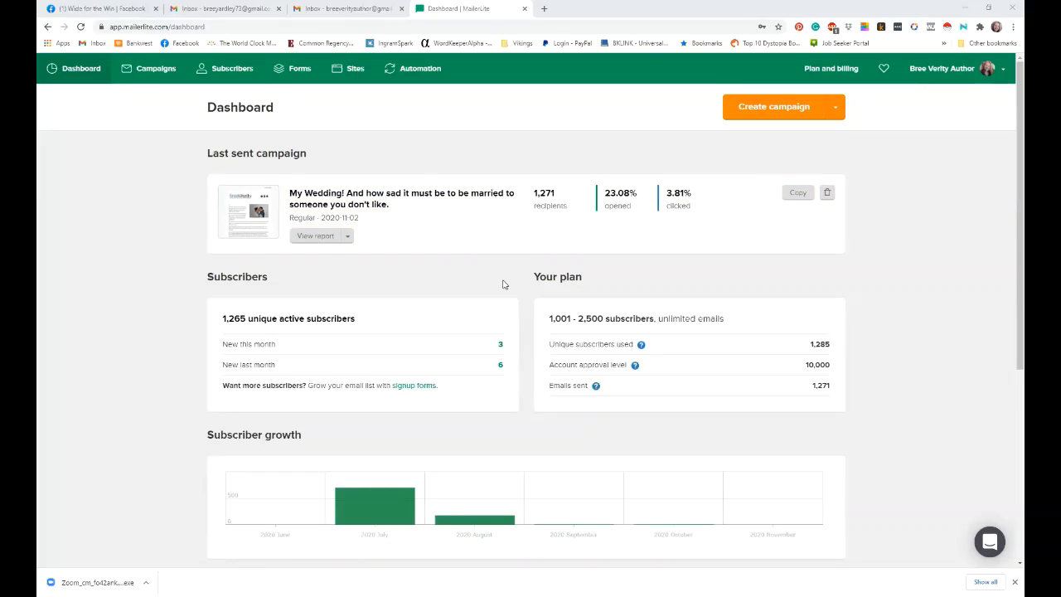
{"action": "left_click", "coordinate": [232, 68]}
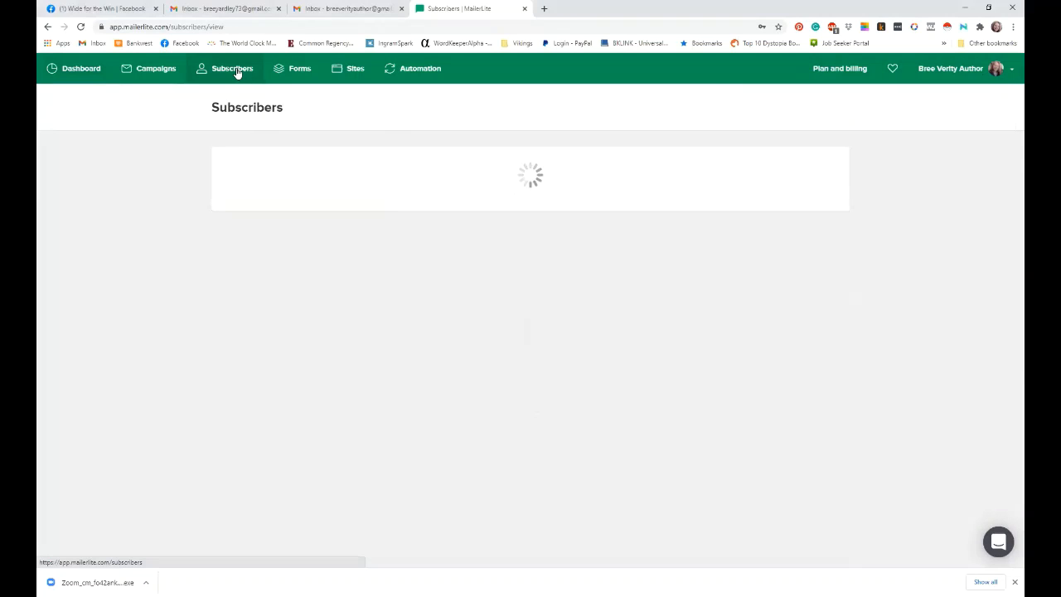
{"action": "left_click", "coordinate": [232, 68]}
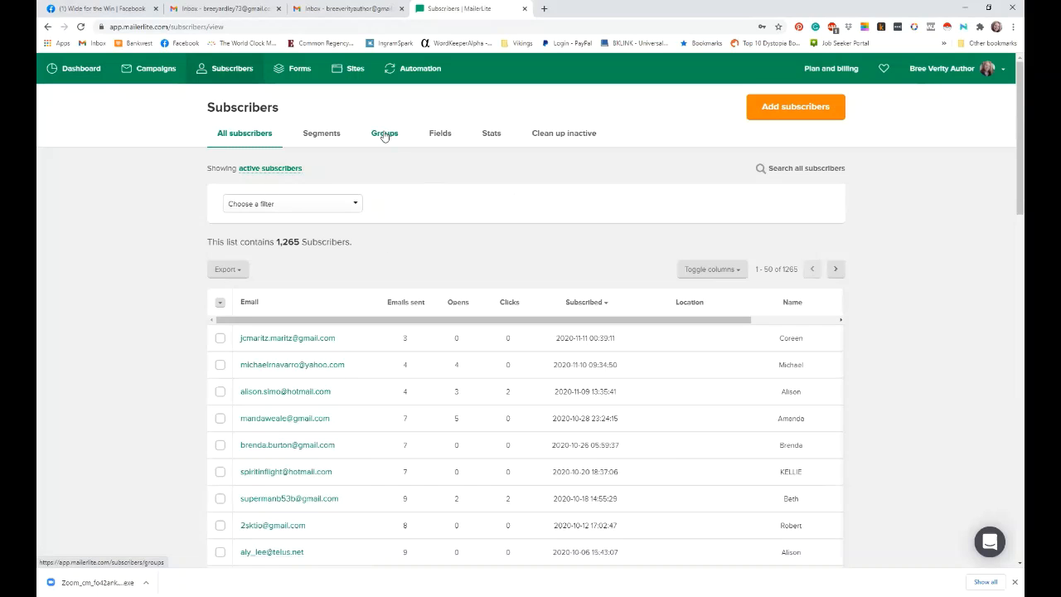
{"action": "left_click", "coordinate": [385, 133]}
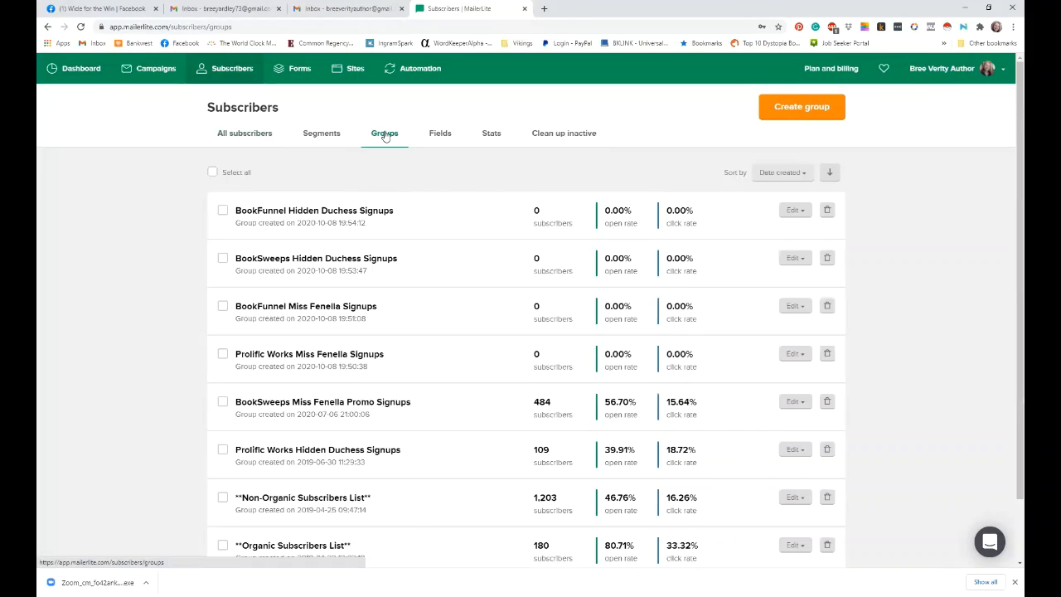
{"action": "scroll", "scroll_direction": "down", "scroll_amount": 3}
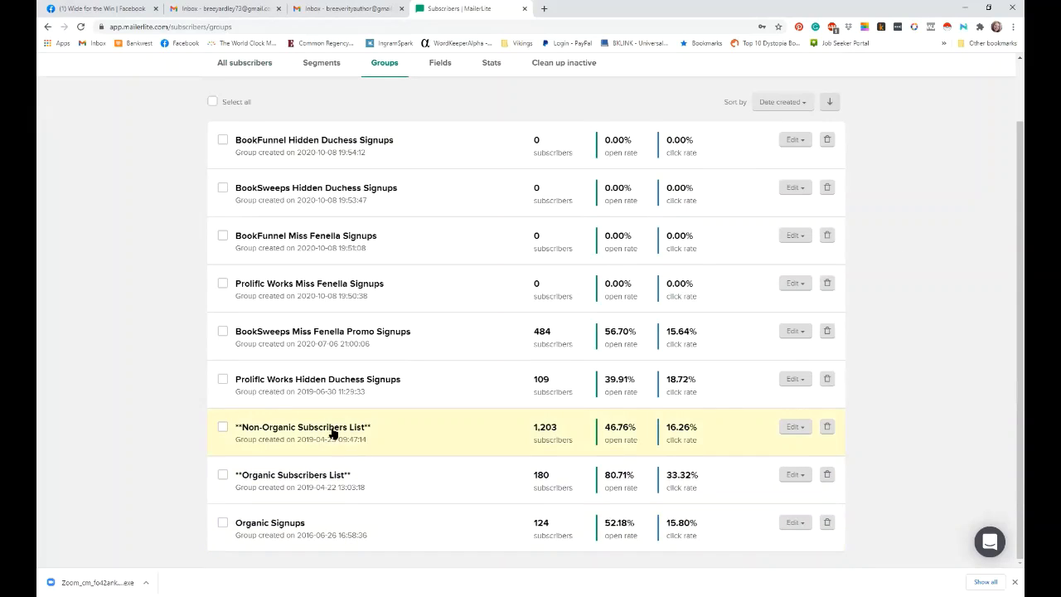
{"action": "mouse_move", "coordinate": [358, 464]}
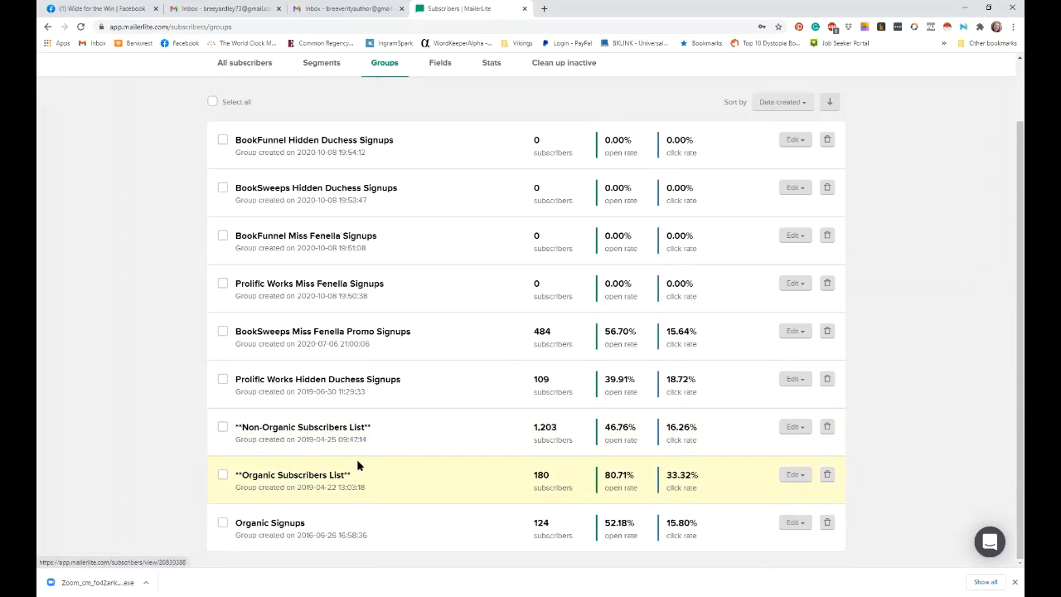
{"action": "mouse_move", "coordinate": [407, 381]}
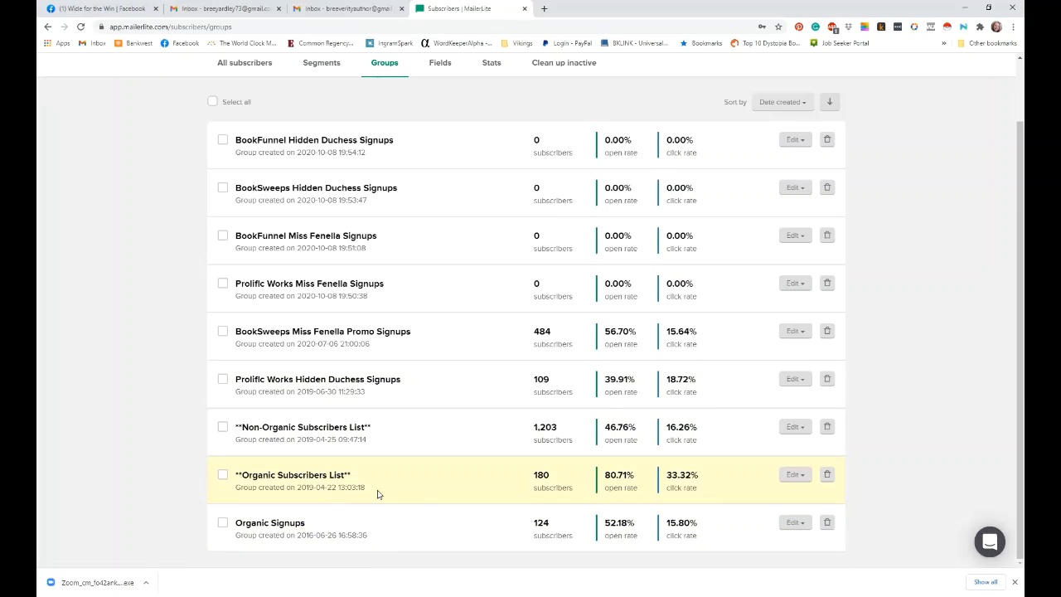
{"action": "mouse_move", "coordinate": [404, 395]}
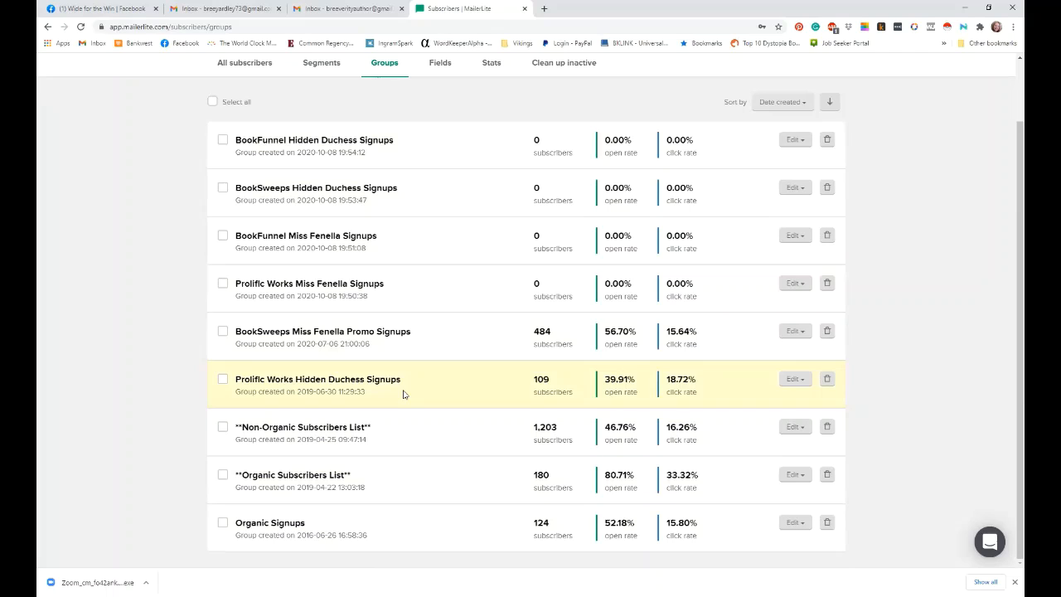
{"action": "mouse_move", "coordinate": [402, 392]}
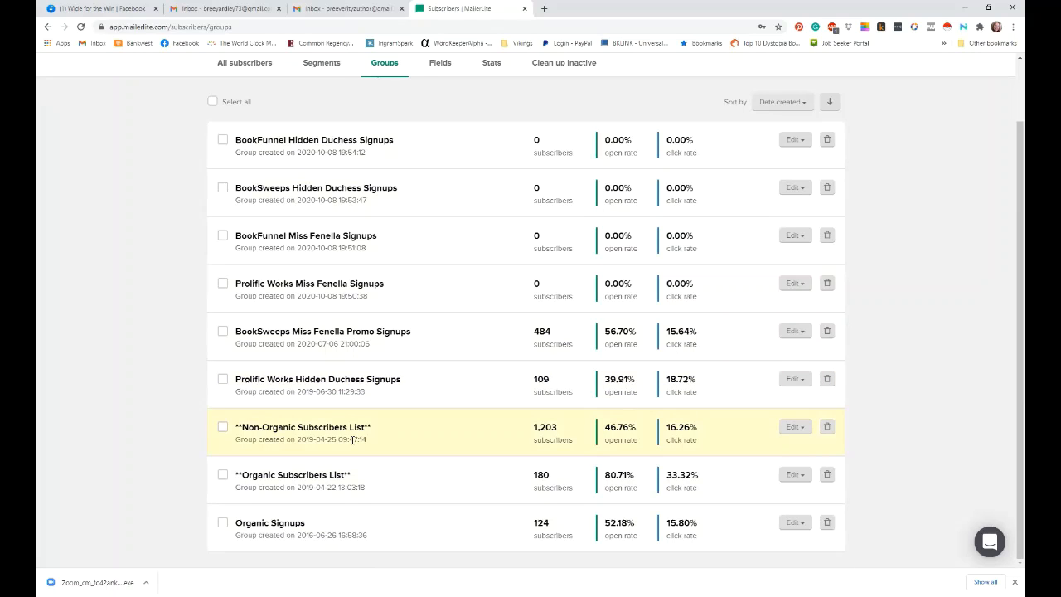
{"action": "mouse_move", "coordinate": [429, 321]}
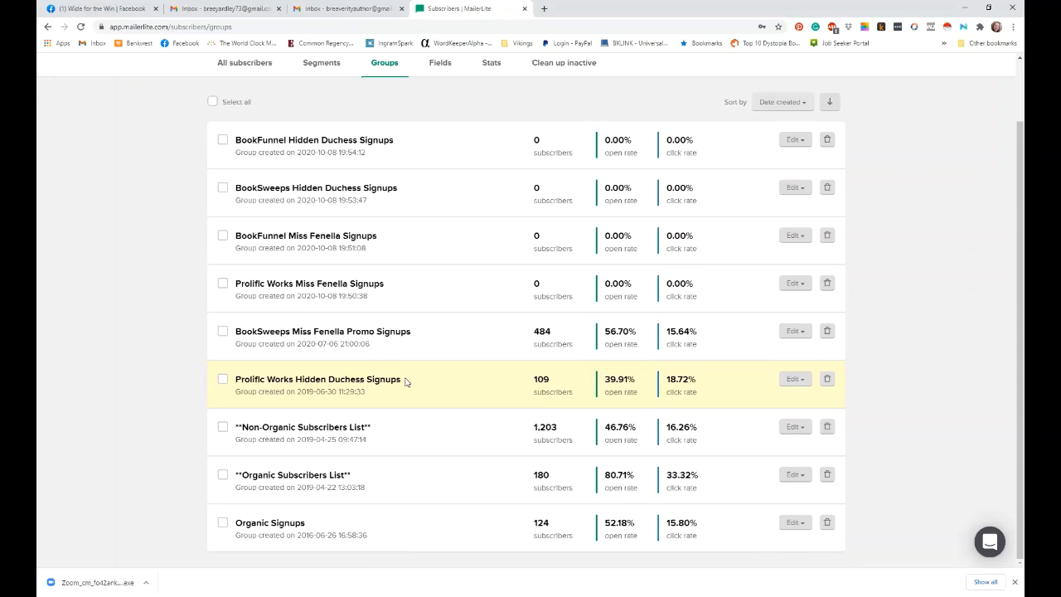
{"action": "mouse_move", "coordinate": [381, 434]}
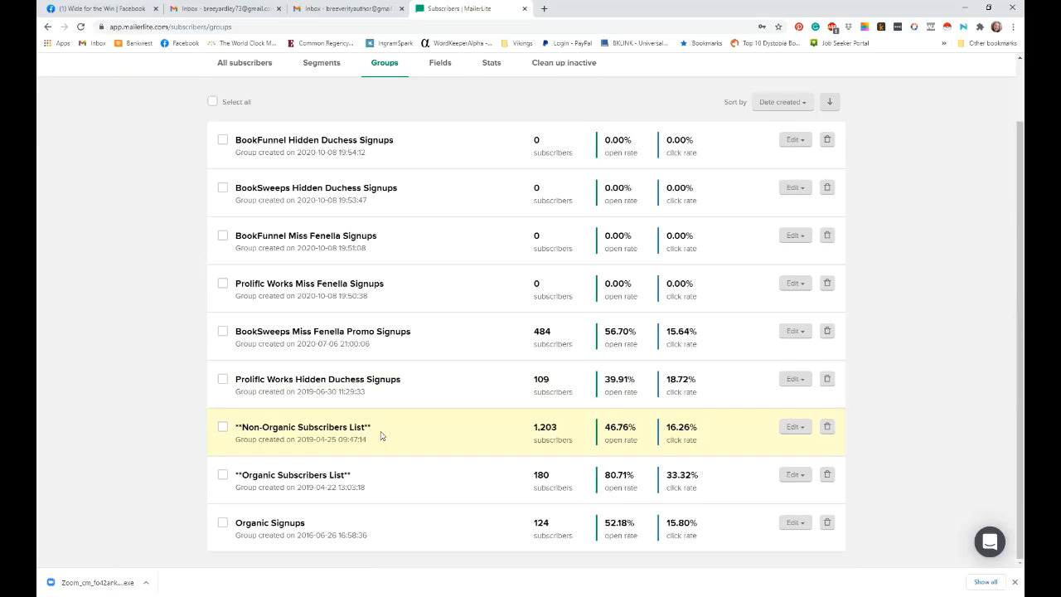
{"action": "mouse_move", "coordinate": [951, 255]}
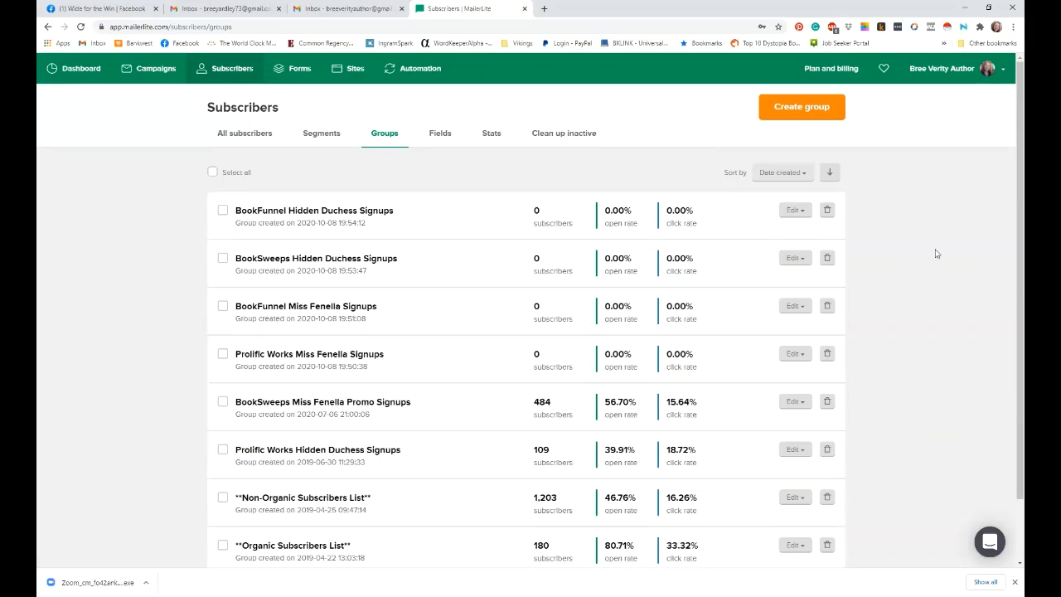
{"action": "mouse_move", "coordinate": [421, 68]}
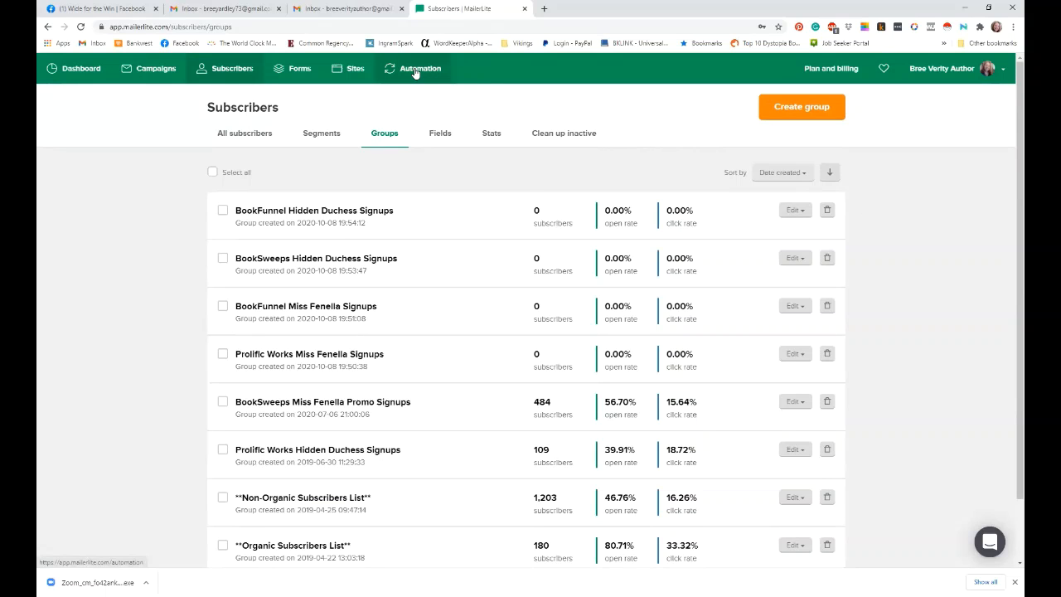
- Create a new automation workflow and rename it Test Workflow
{"action": "left_click", "coordinate": [418, 68]}
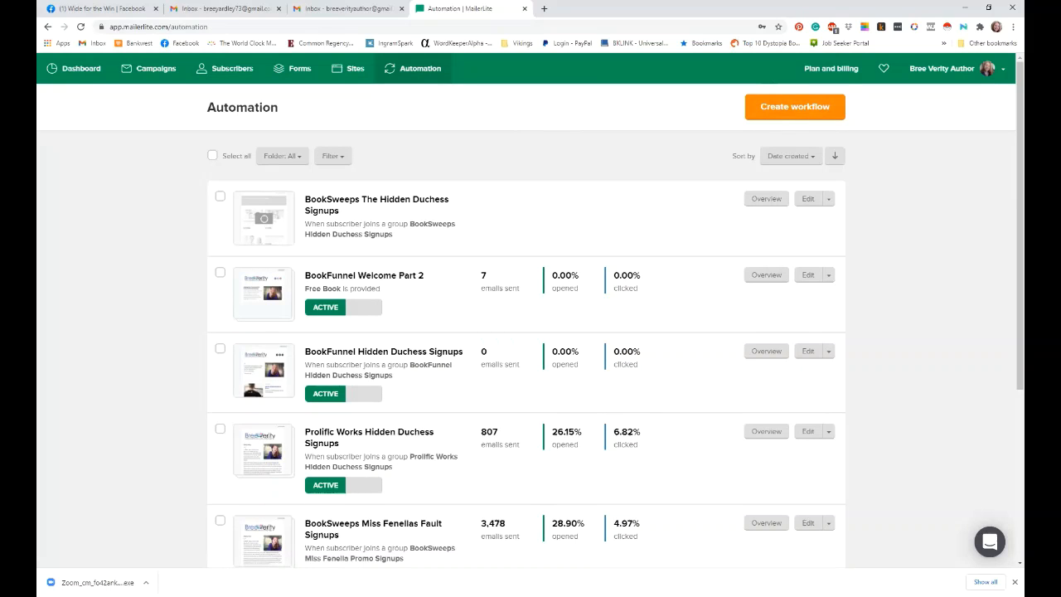
{"action": "left_click", "coordinate": [794, 106]}
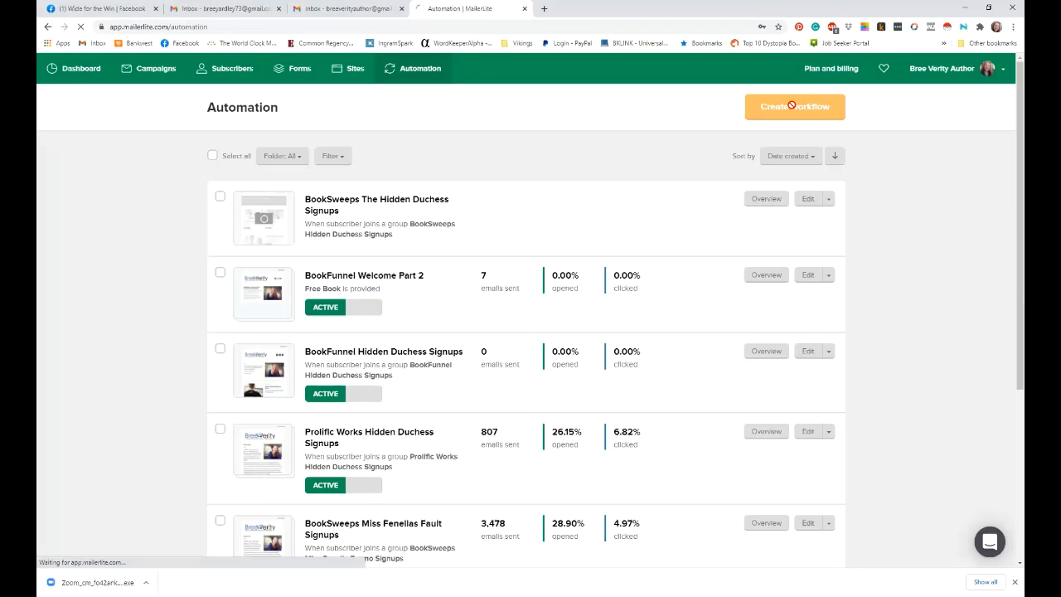
{"action": "left_click", "coordinate": [794, 106]}
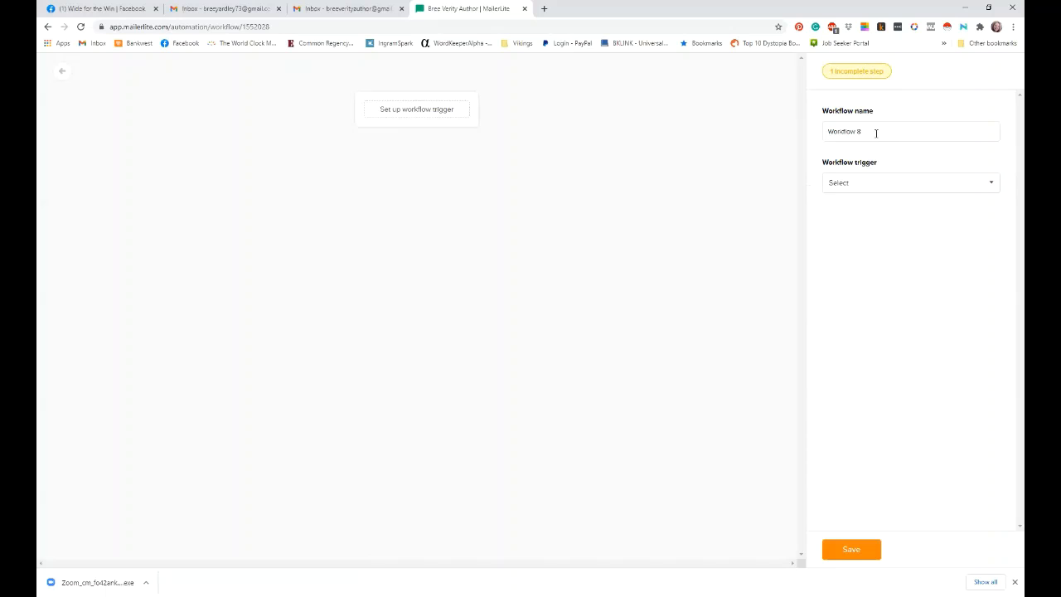
{"action": "triple_click", "coordinate": [842, 131]}
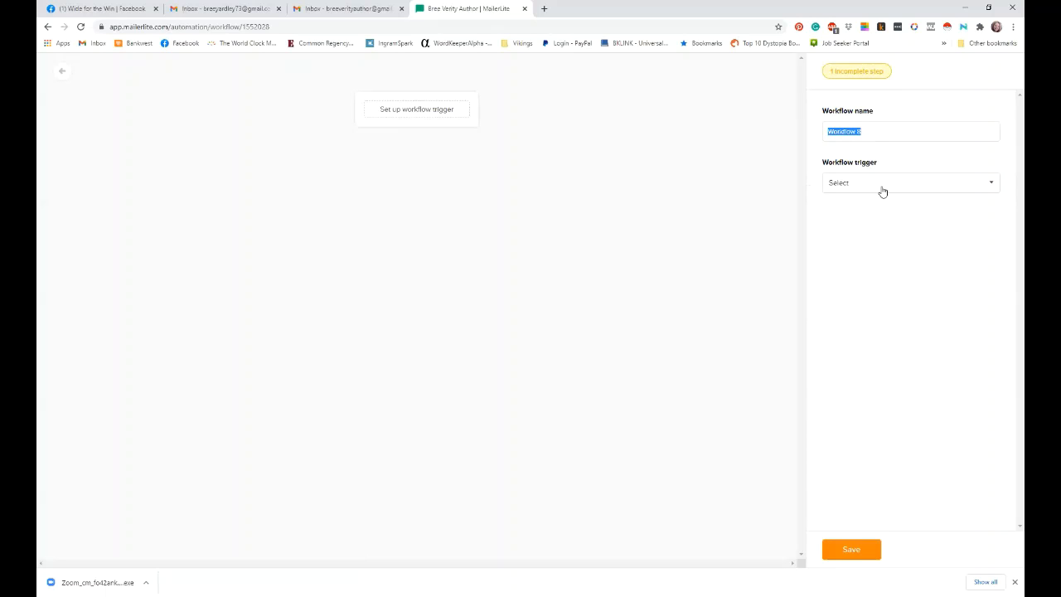
{"action": "type", "text": "Test"}
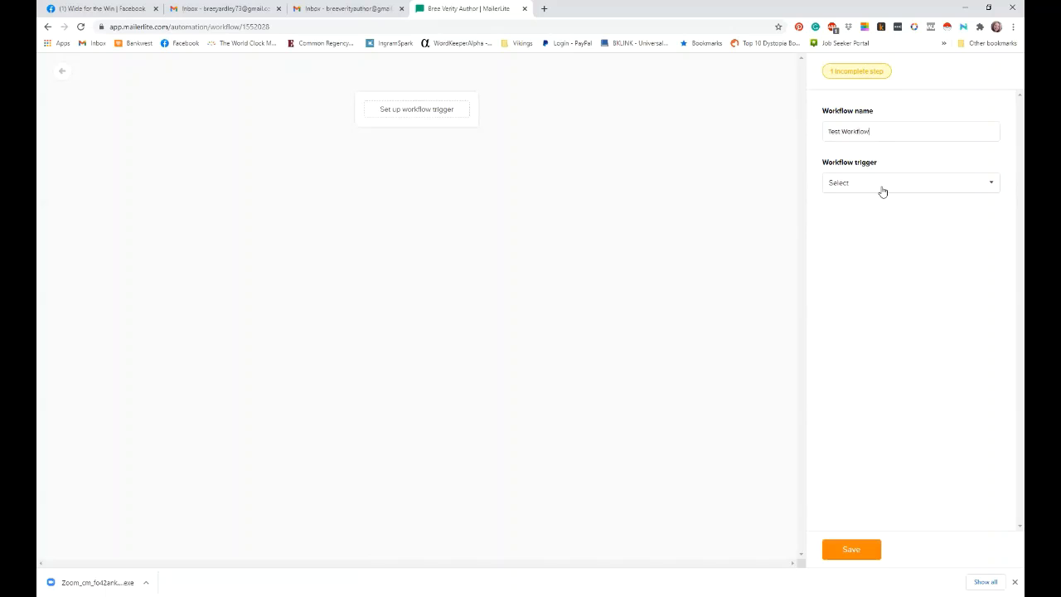
{"action": "mouse_move", "coordinate": [895, 188]}
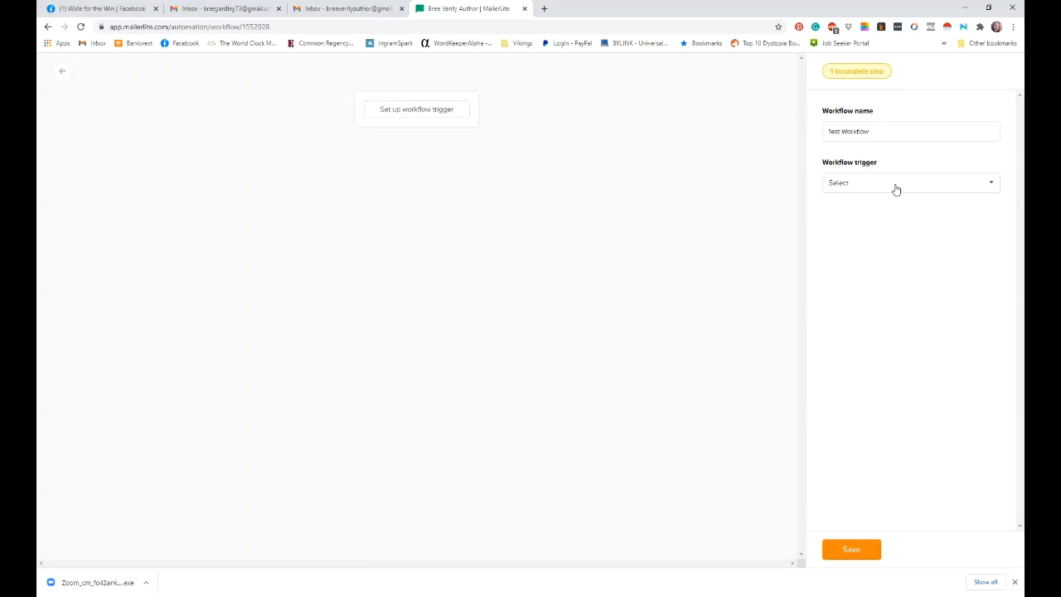
- Set the trigger to subscriber joining the BookFunnel Hidden Duchess Signups group and save it
{"action": "left_click", "coordinate": [908, 182]}
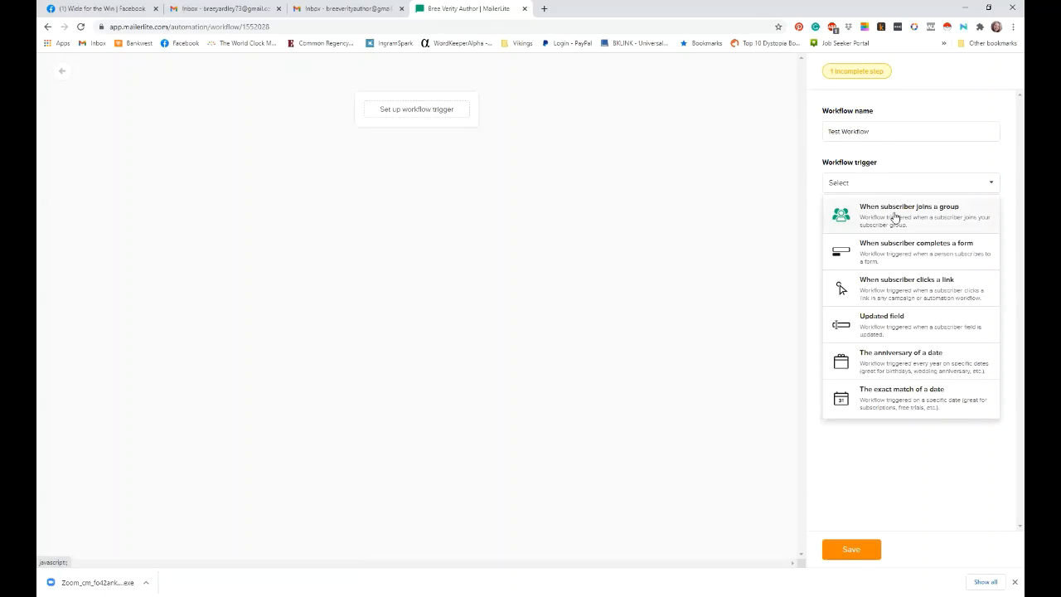
{"action": "left_click", "coordinate": [908, 216]}
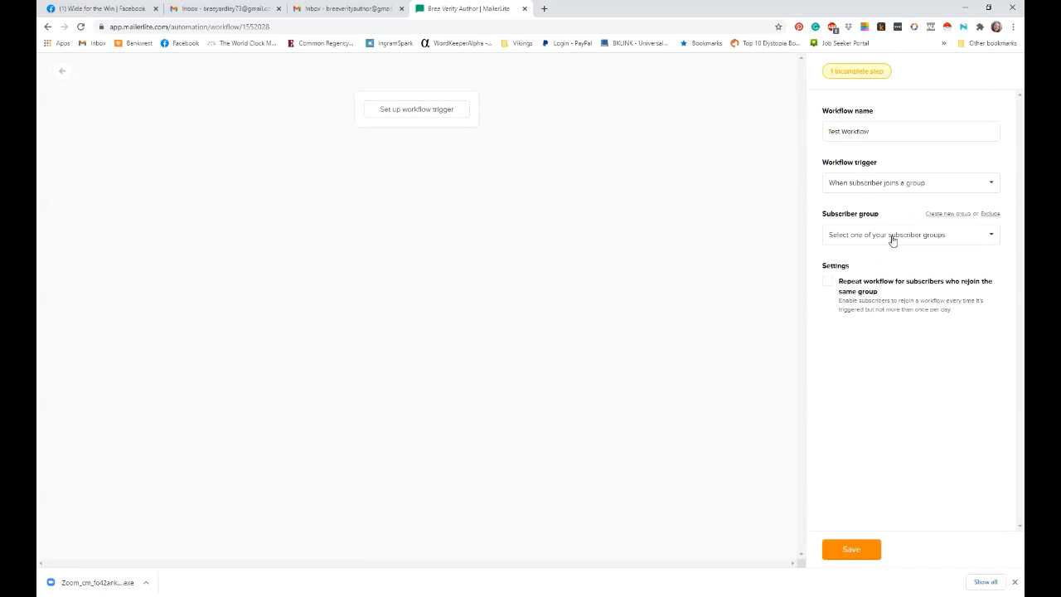
{"action": "left_click", "coordinate": [909, 236]}
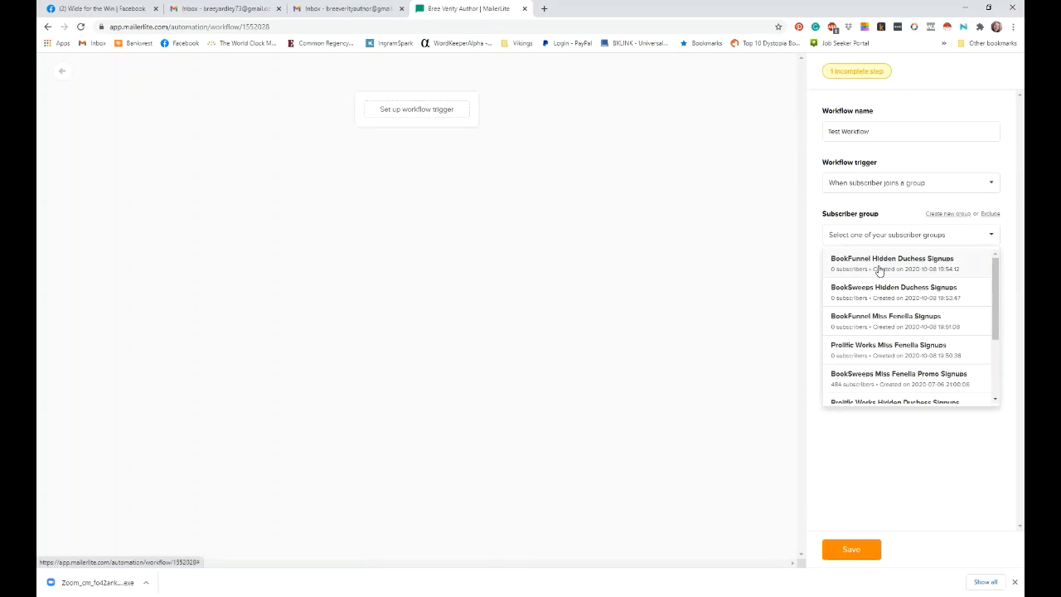
{"action": "mouse_move", "coordinate": [884, 268]}
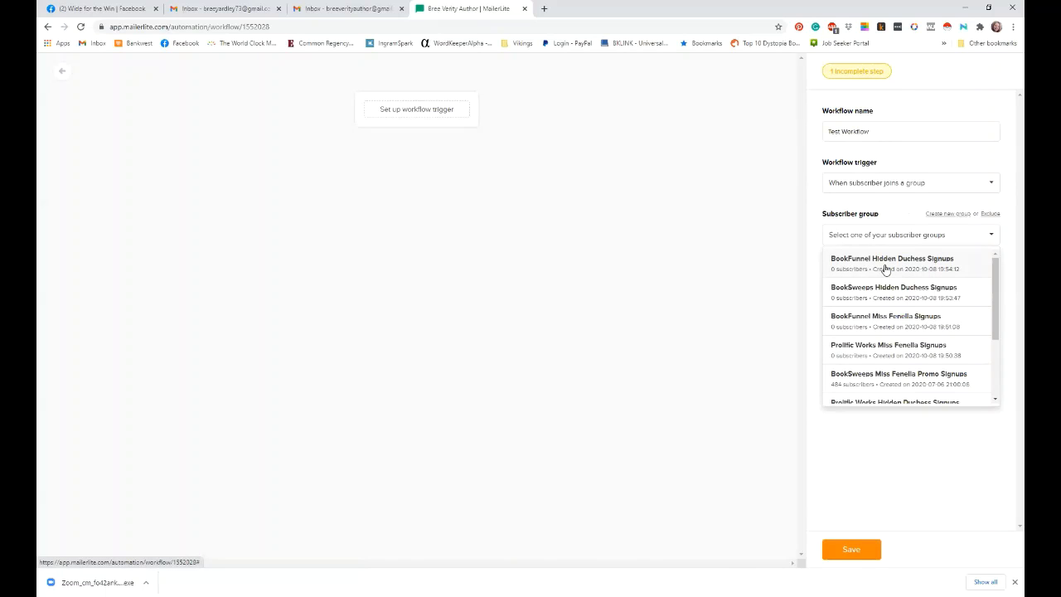
{"action": "mouse_move", "coordinate": [881, 272]}
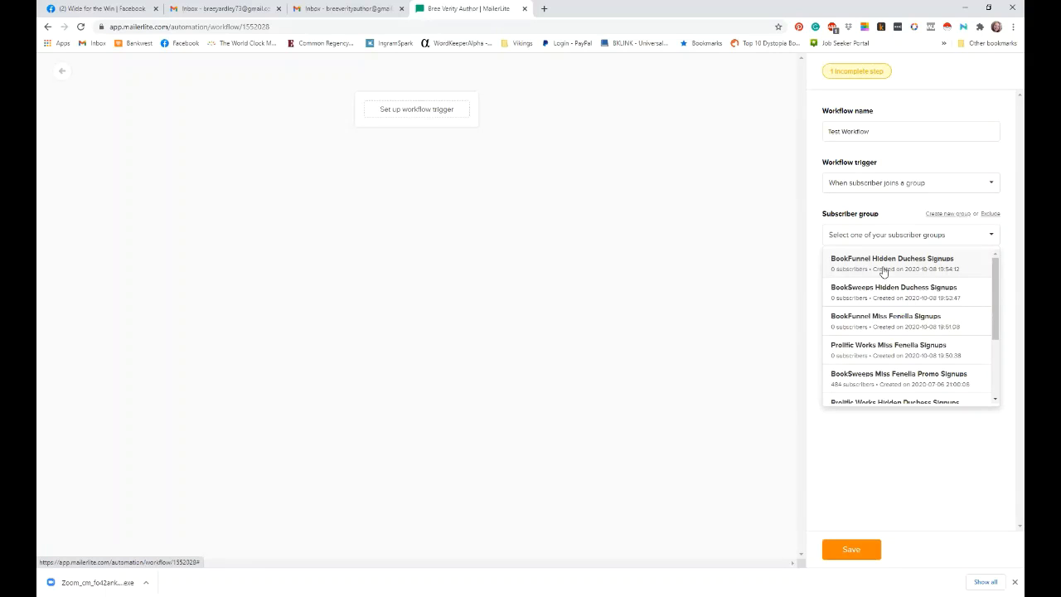
{"action": "left_click", "coordinate": [892, 261]}
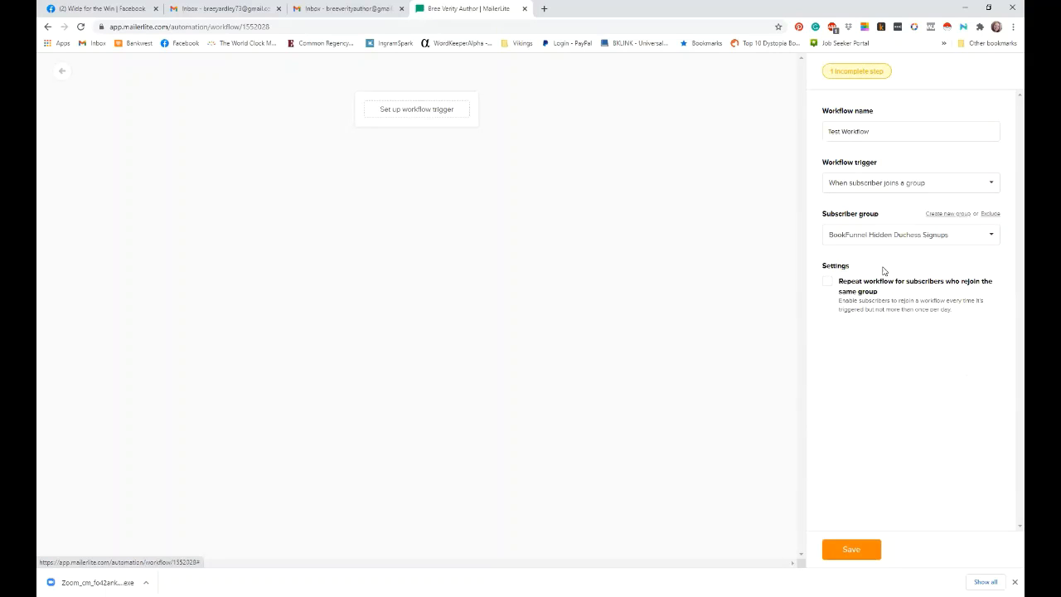
{"action": "mouse_move", "coordinate": [398, 121]}
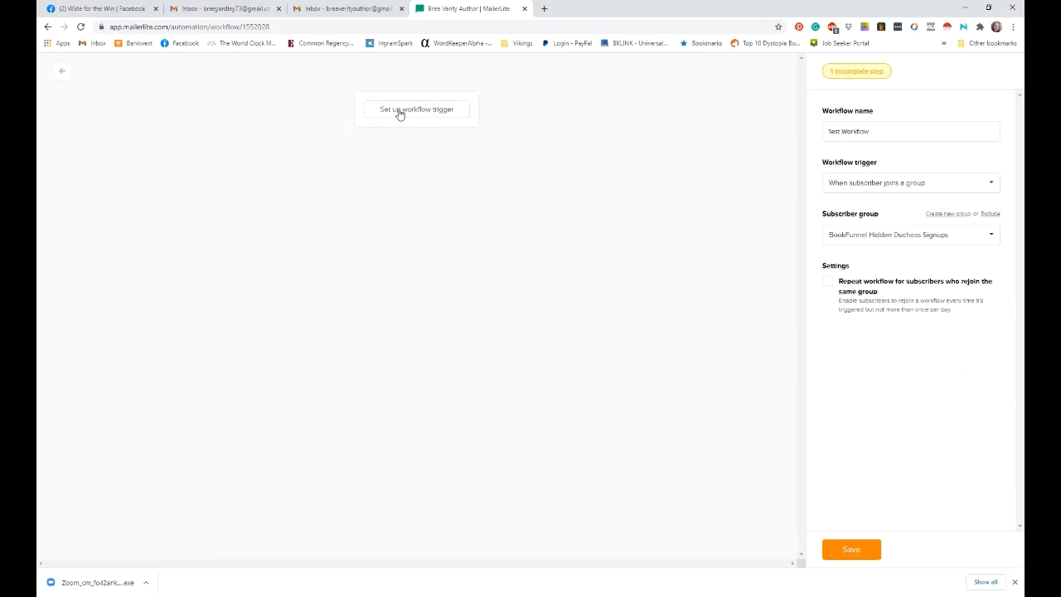
{"action": "left_click", "coordinate": [850, 548]}
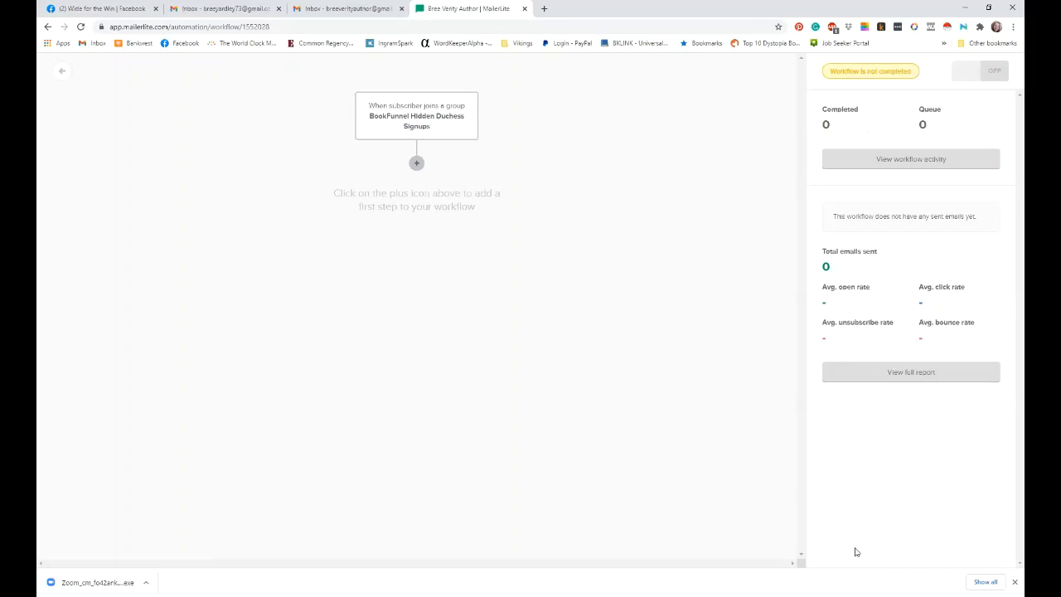
{"action": "mouse_move", "coordinate": [577, 345]}
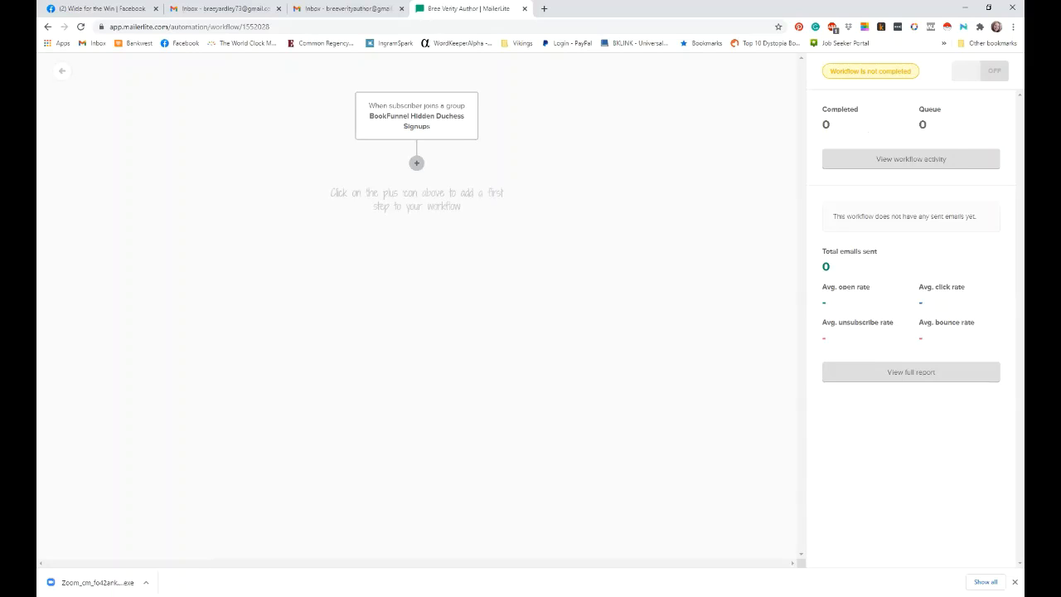
{"action": "left_click", "coordinate": [416, 163]}
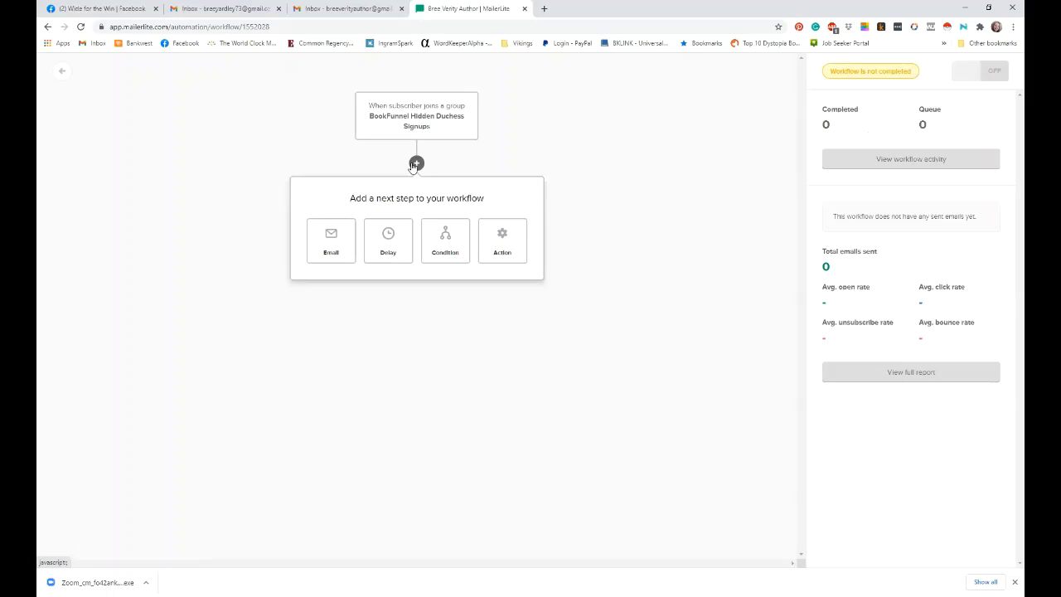
{"action": "mouse_move", "coordinate": [351, 232]}
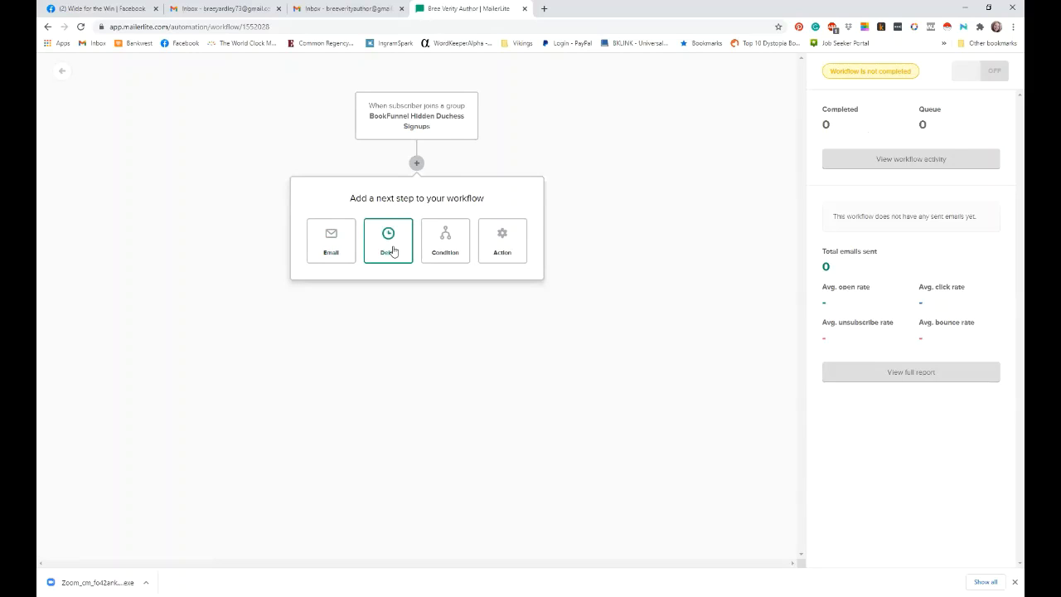
{"action": "mouse_move", "coordinate": [430, 212]}
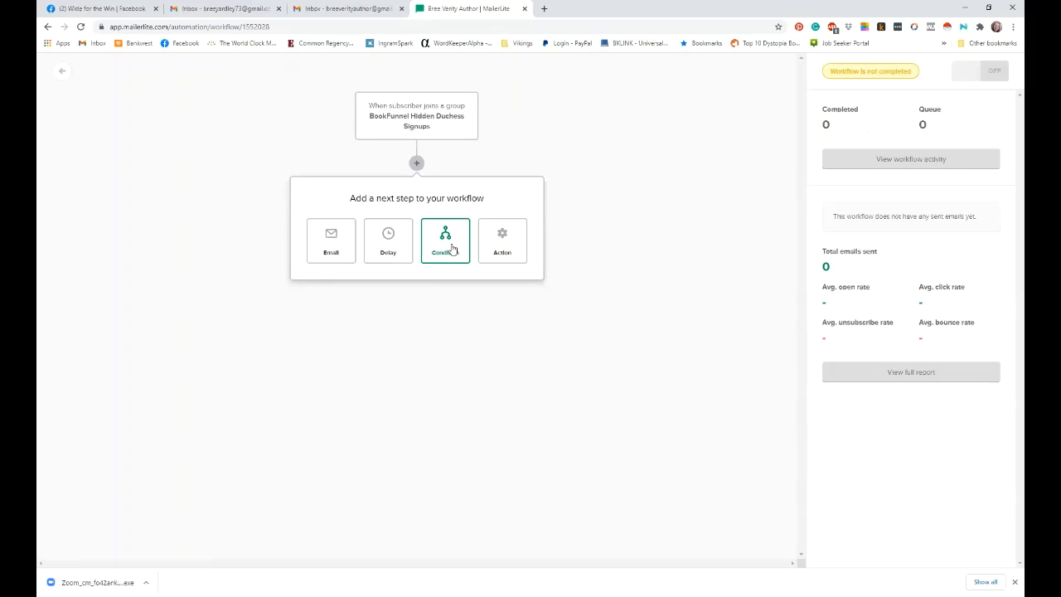
{"action": "mouse_move", "coordinate": [450, 247]}
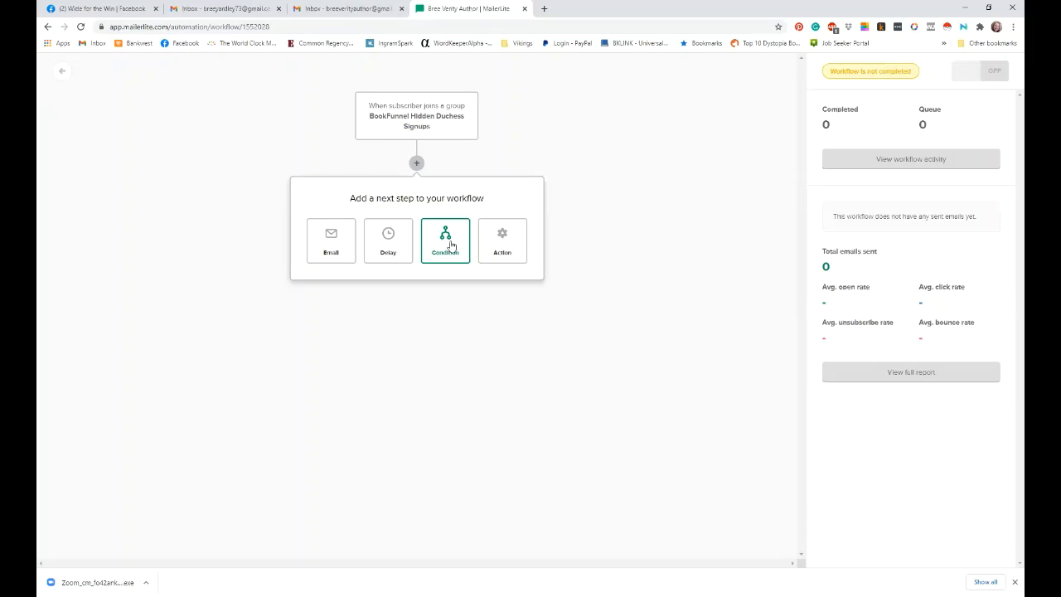
{"action": "mouse_move", "coordinate": [447, 247]}
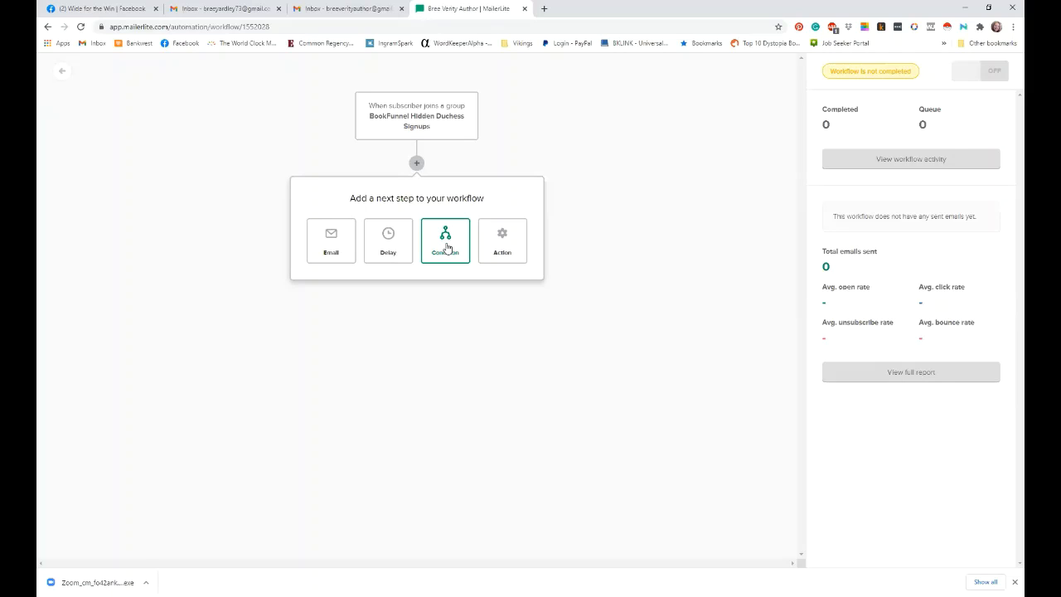
{"action": "mouse_move", "coordinate": [445, 232]}
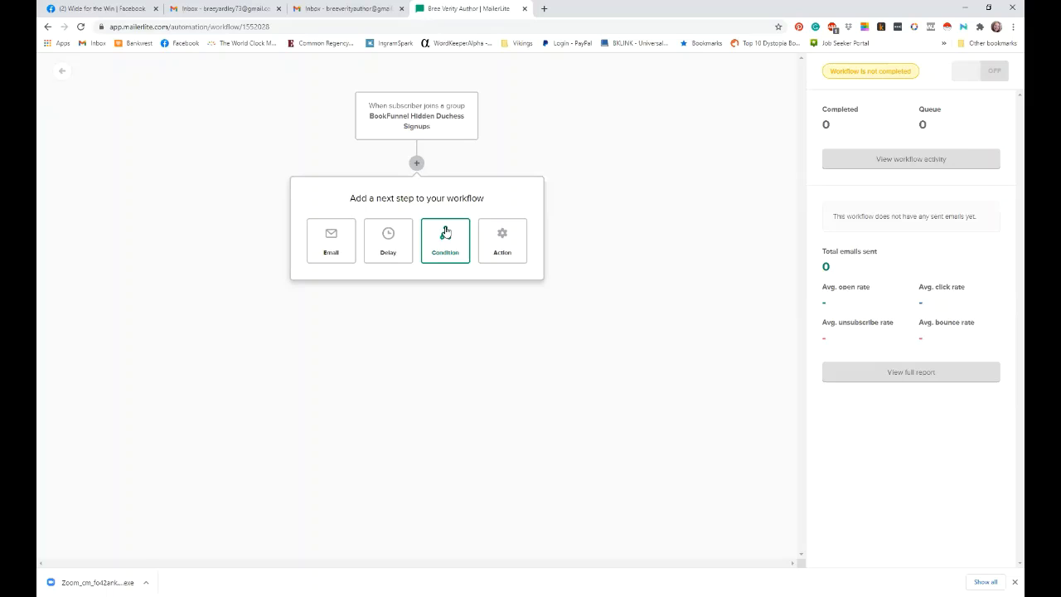
{"action": "mouse_move", "coordinate": [450, 242]}
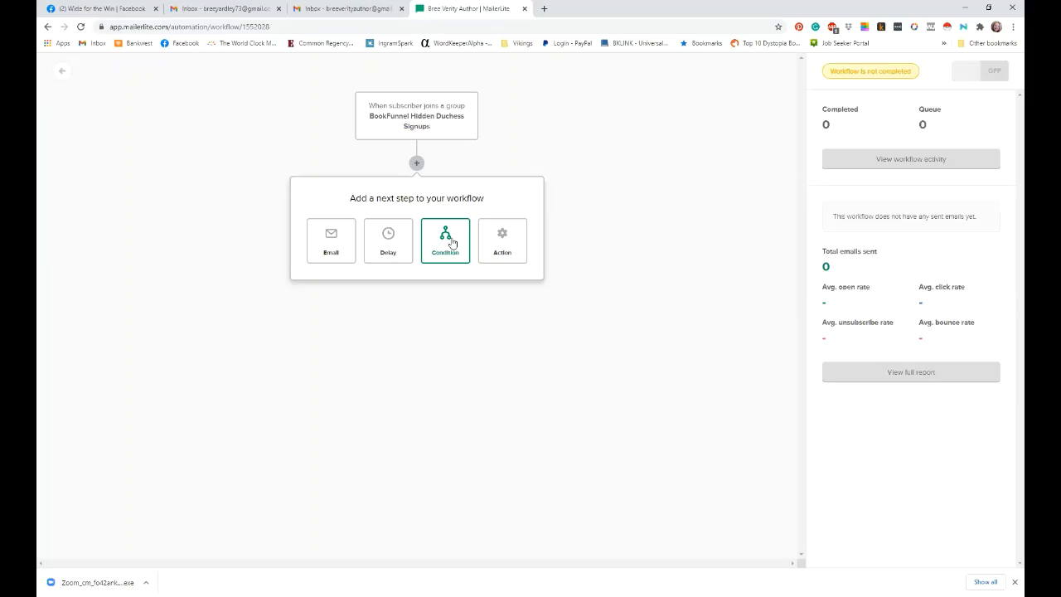
{"action": "mouse_move", "coordinate": [502, 240]}
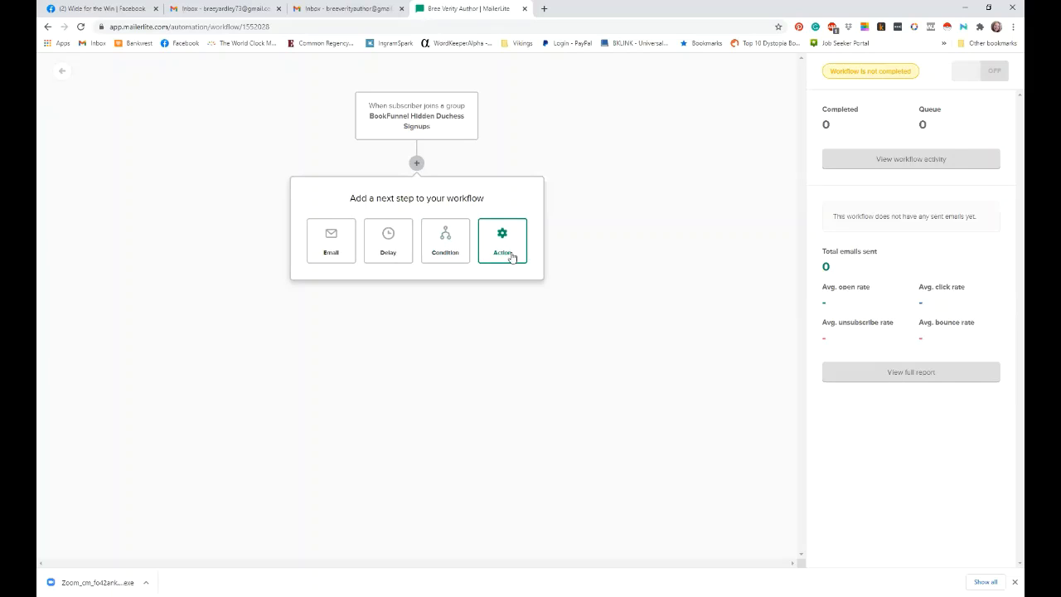
{"action": "mouse_move", "coordinate": [507, 245]}
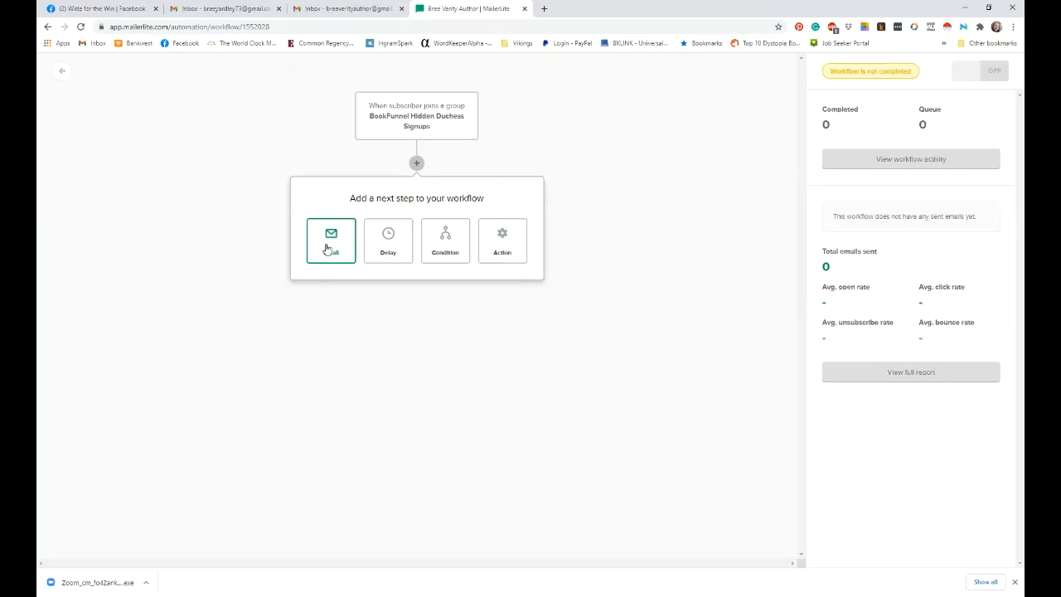
- Add an email step with a 'Welcome…' subject and proceed to design its content
{"action": "left_click", "coordinate": [330, 240]}
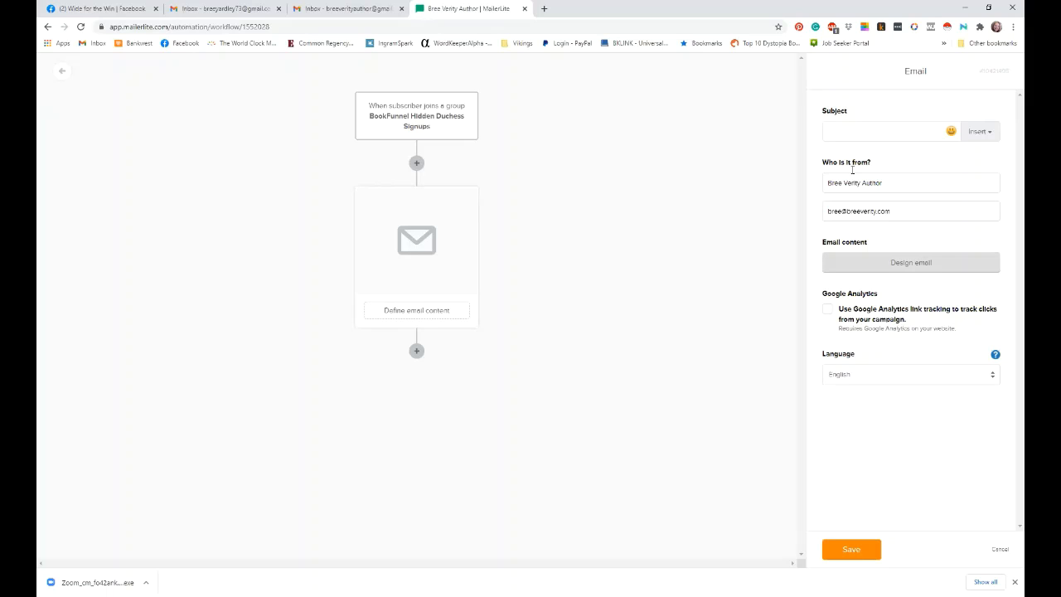
{"action": "type", "text": "Welcome! from Bree Verity"}
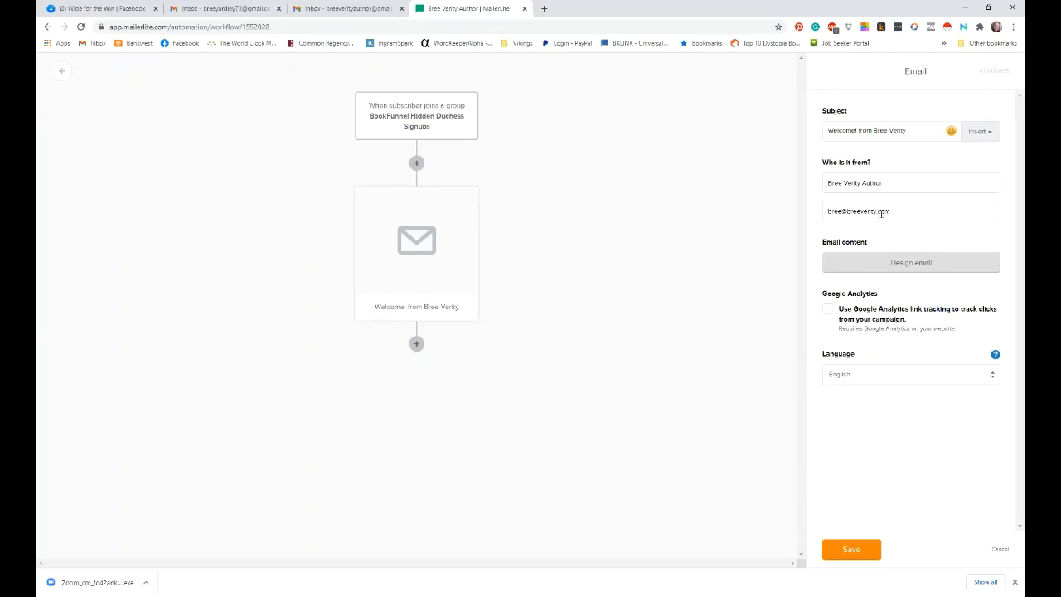
{"action": "left_click", "coordinate": [910, 262]}
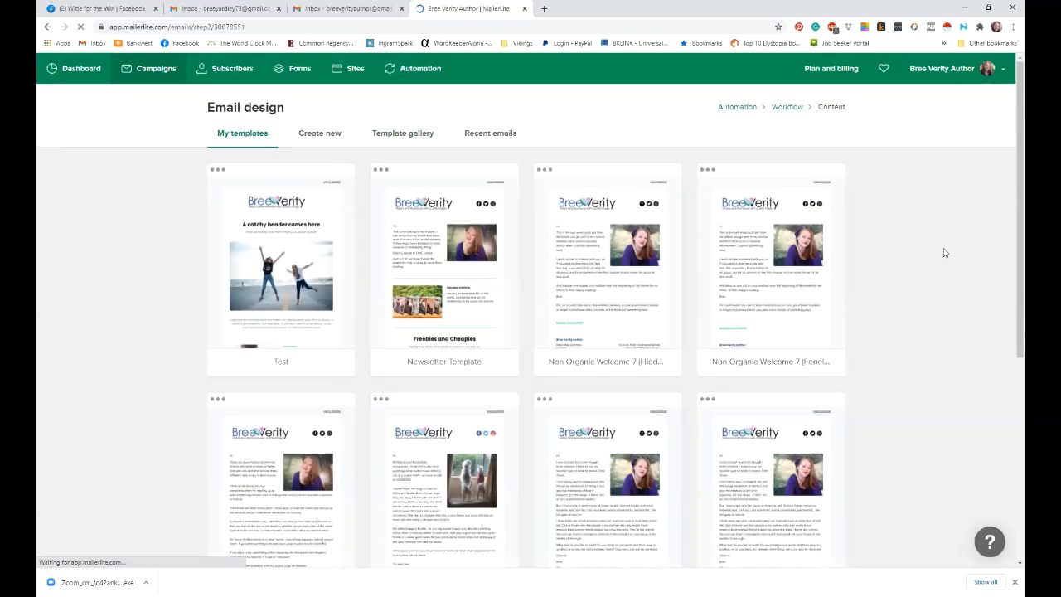
- Select the Newsletter Template under My templates for the welcome email
{"action": "scroll", "scroll_direction": "down", "scroll_amount": 3}
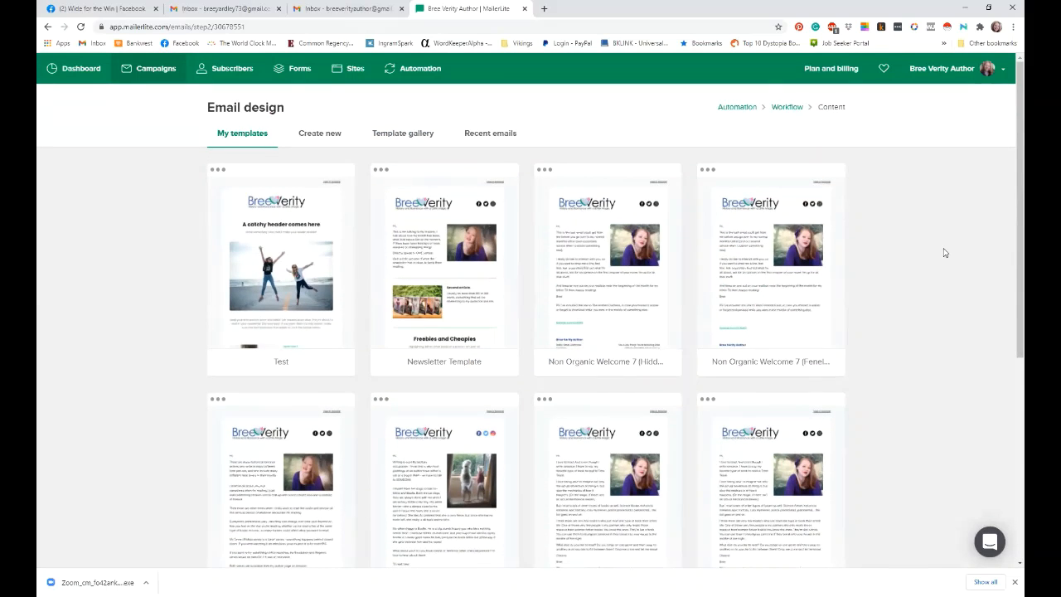
{"action": "mouse_move", "coordinate": [951, 212]}
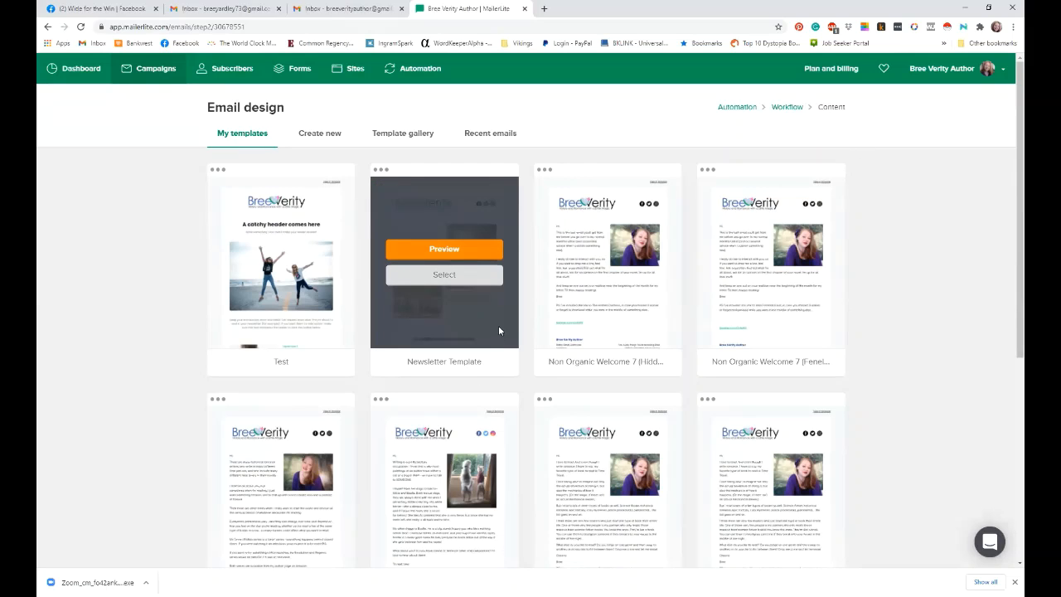
{"action": "mouse_move", "coordinate": [454, 322]}
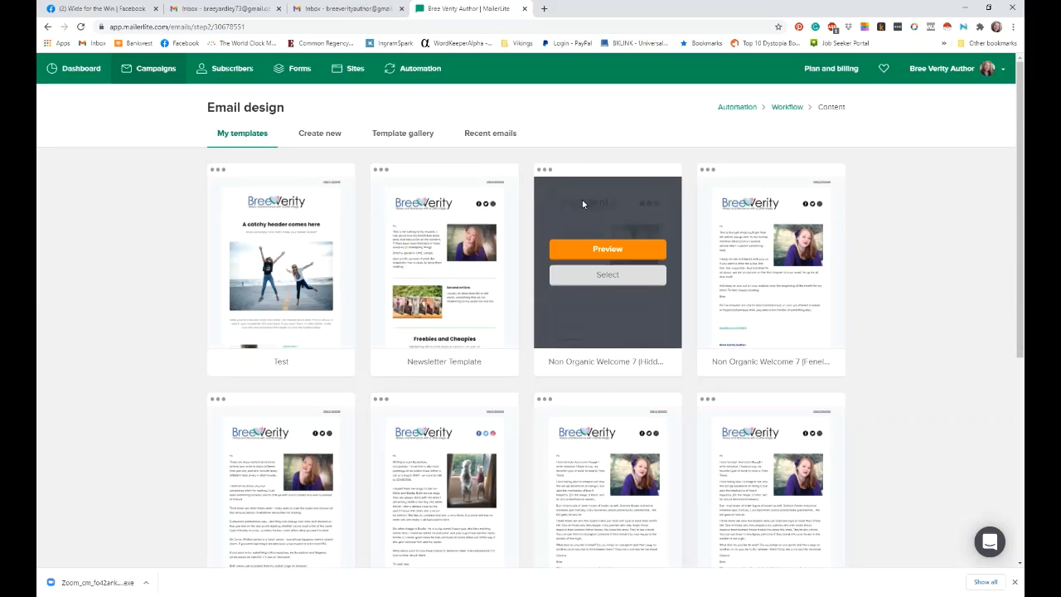
{"action": "mouse_move", "coordinate": [444, 274]}
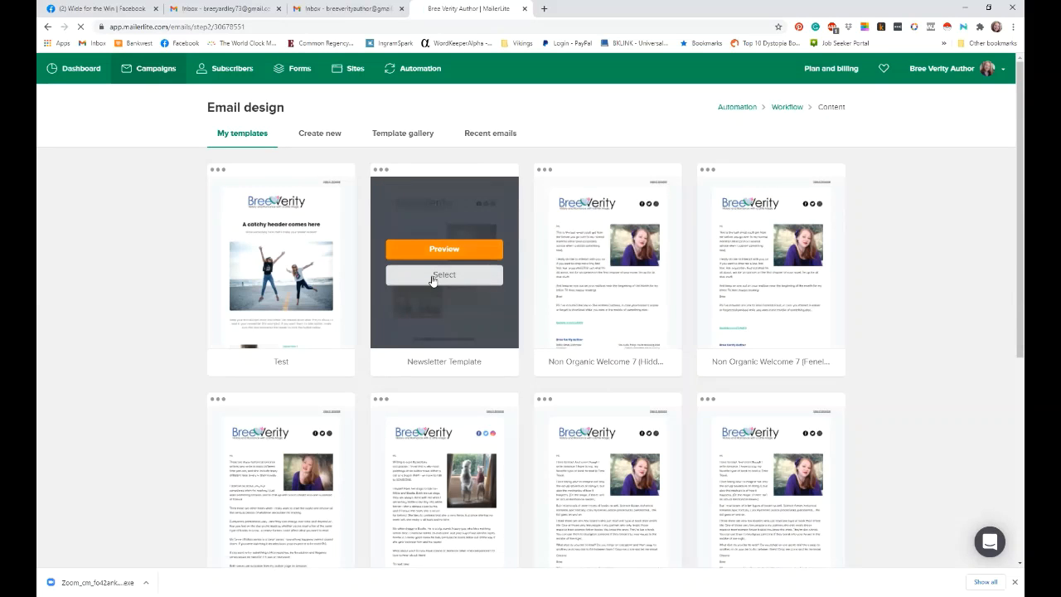
{"action": "left_click", "coordinate": [444, 275]}
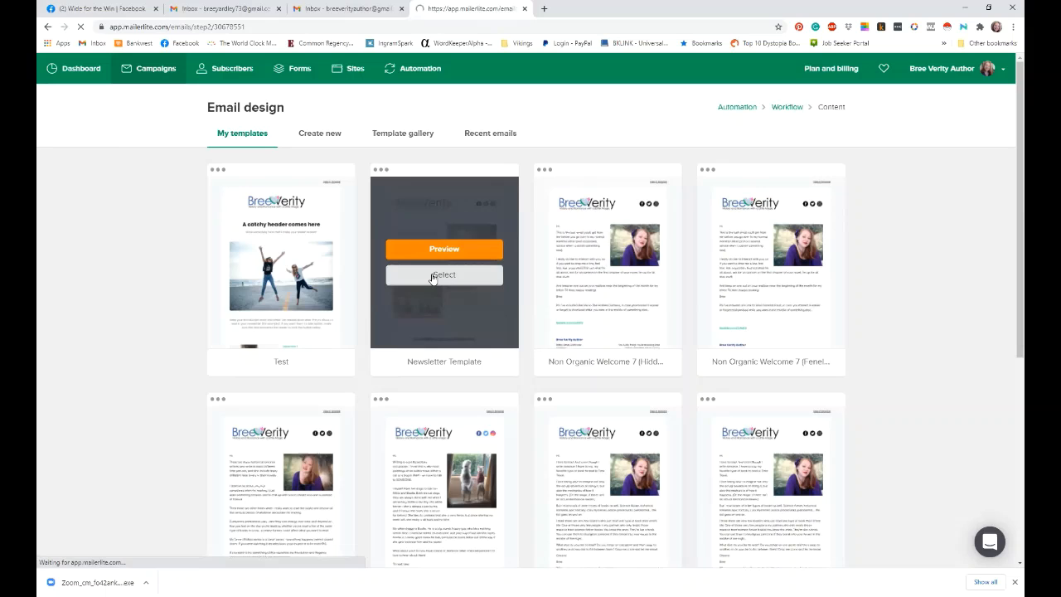
- Review the newsletter email design and mark it as done editing
{"action": "left_click", "coordinate": [444, 275]}
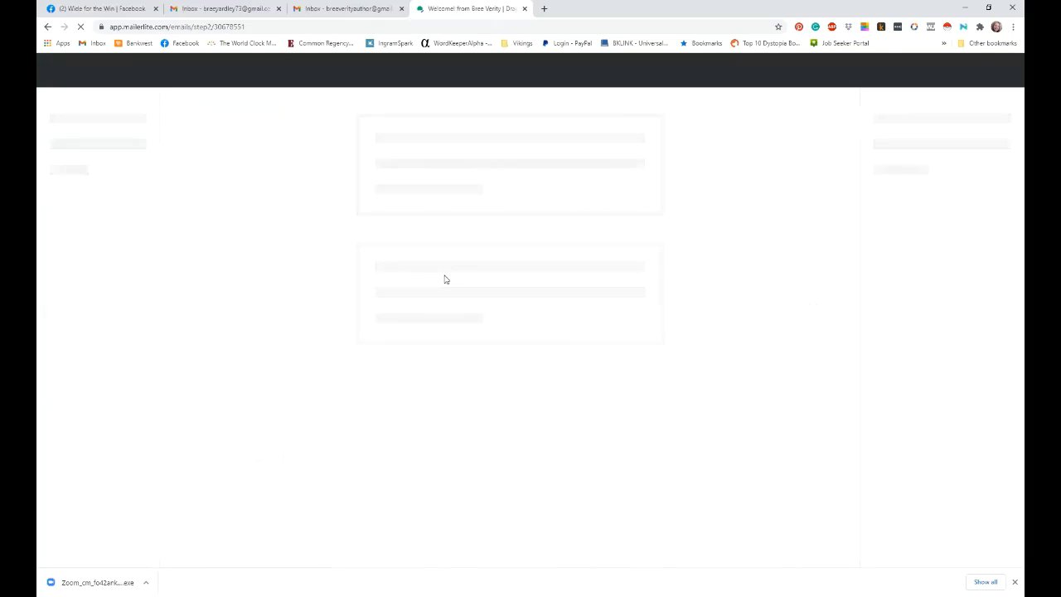
{"action": "mouse_move", "coordinate": [778, 245]}
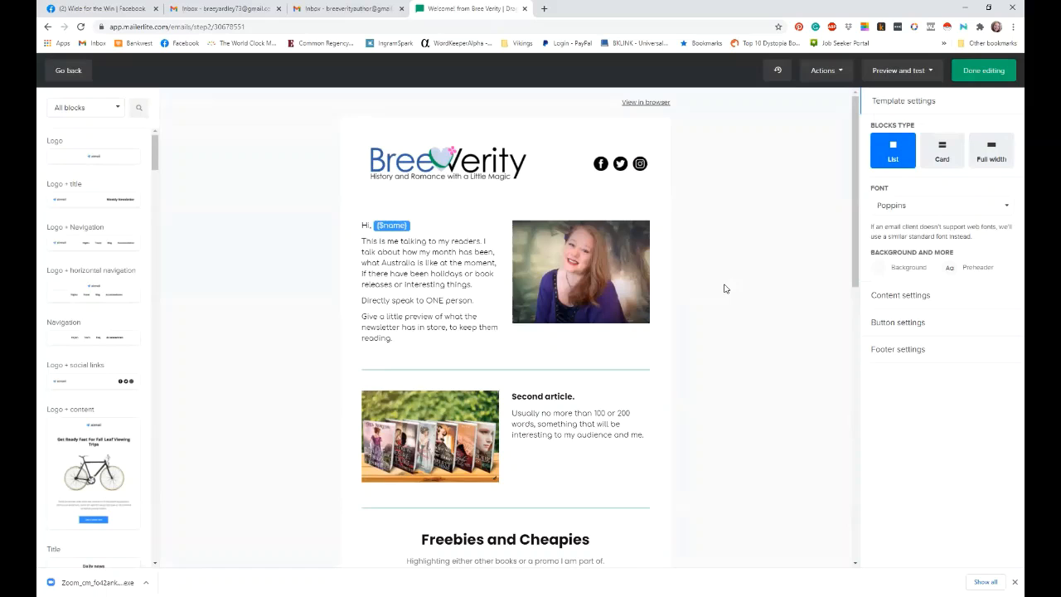
{"action": "mouse_move", "coordinate": [627, 310]}
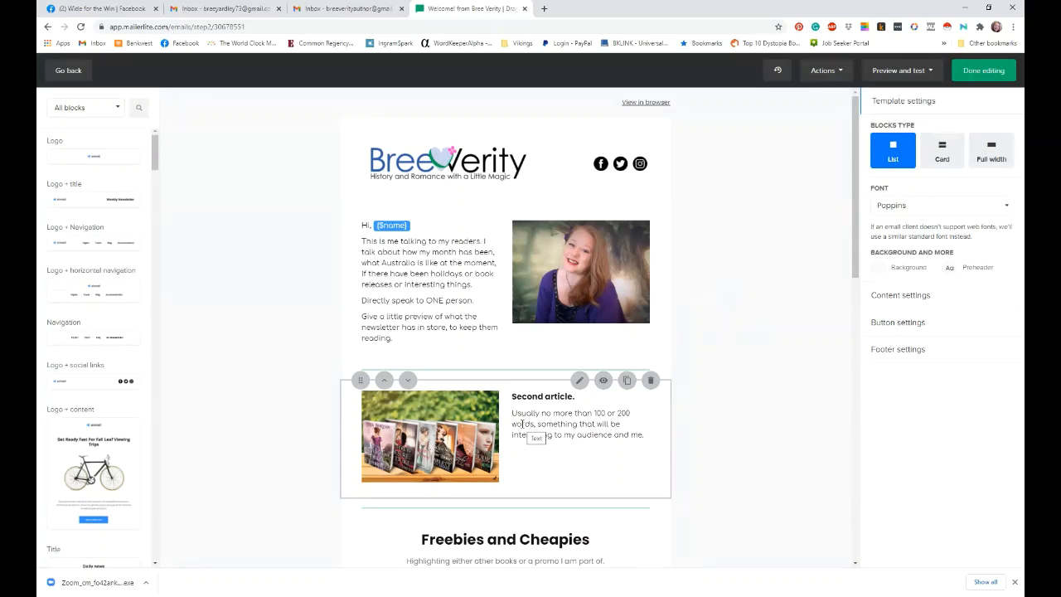
{"action": "scroll", "scroll_direction": "down", "scroll_amount": 3}
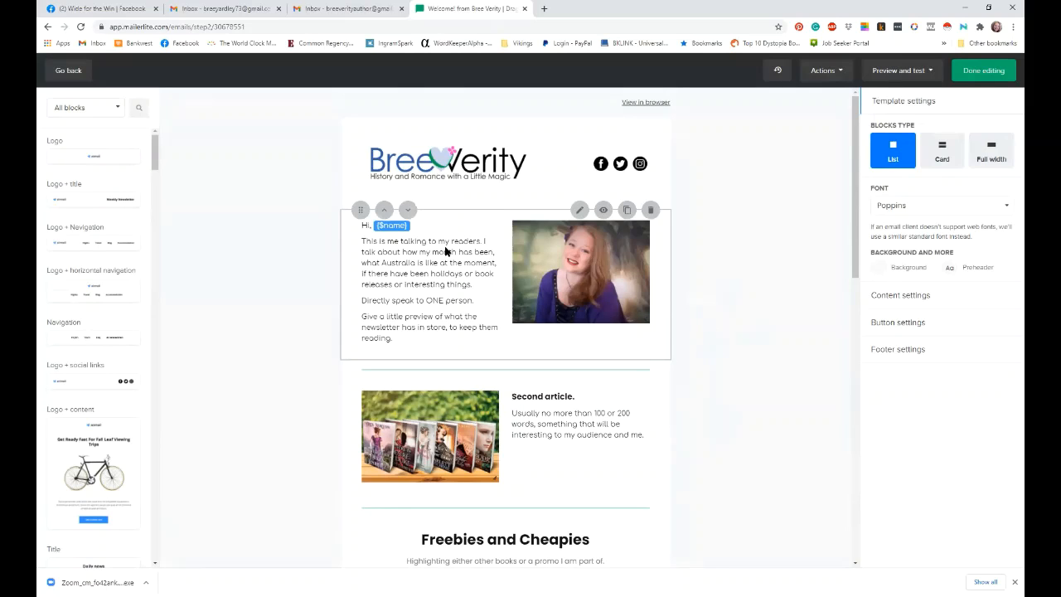
{"action": "mouse_move", "coordinate": [434, 248]}
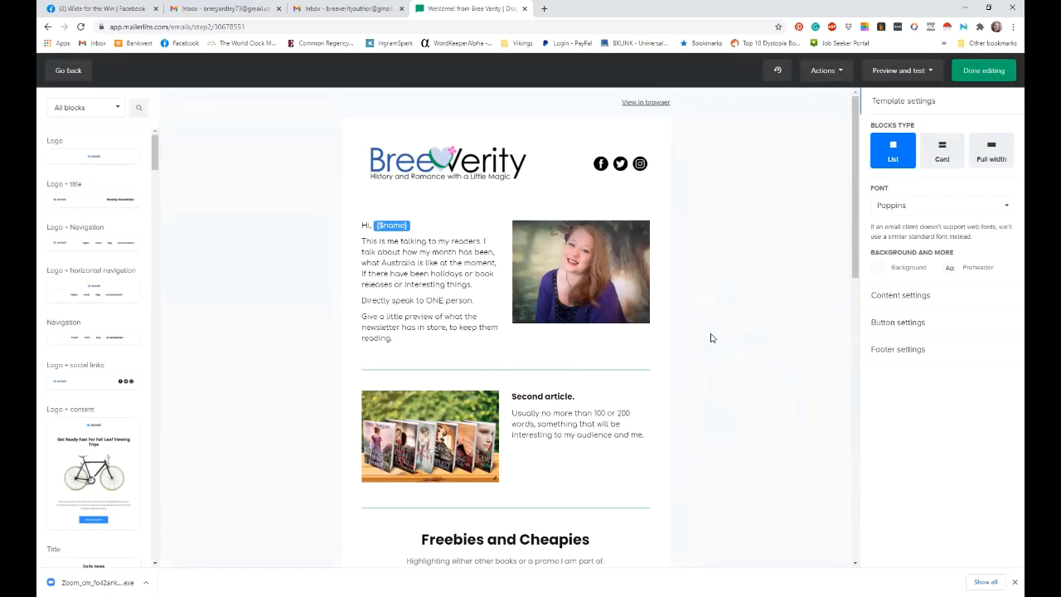
{"action": "scroll", "scroll_direction": "down", "scroll_amount": 3}
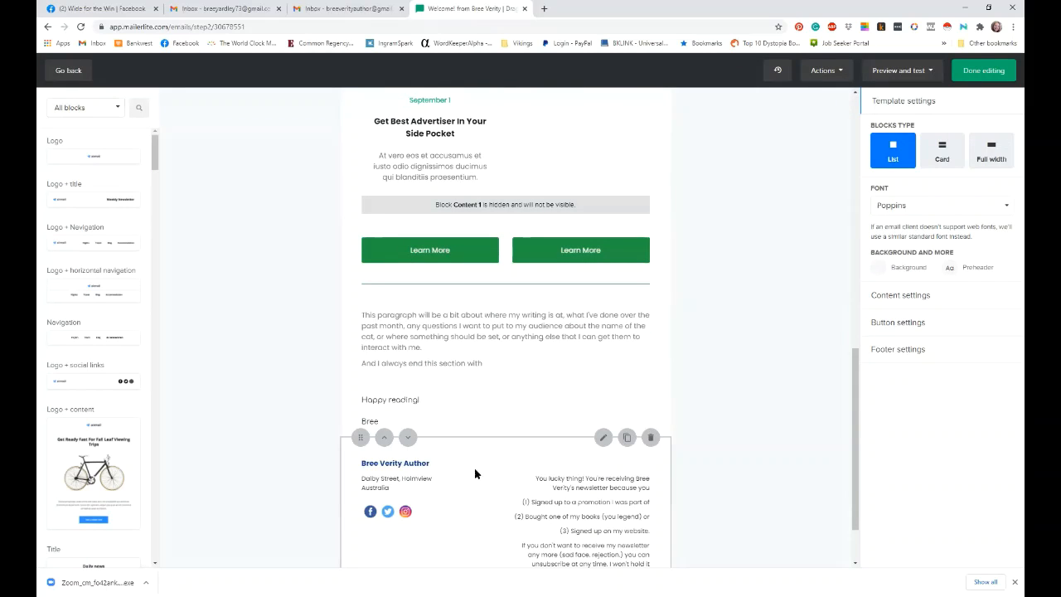
{"action": "mouse_move", "coordinate": [489, 500]}
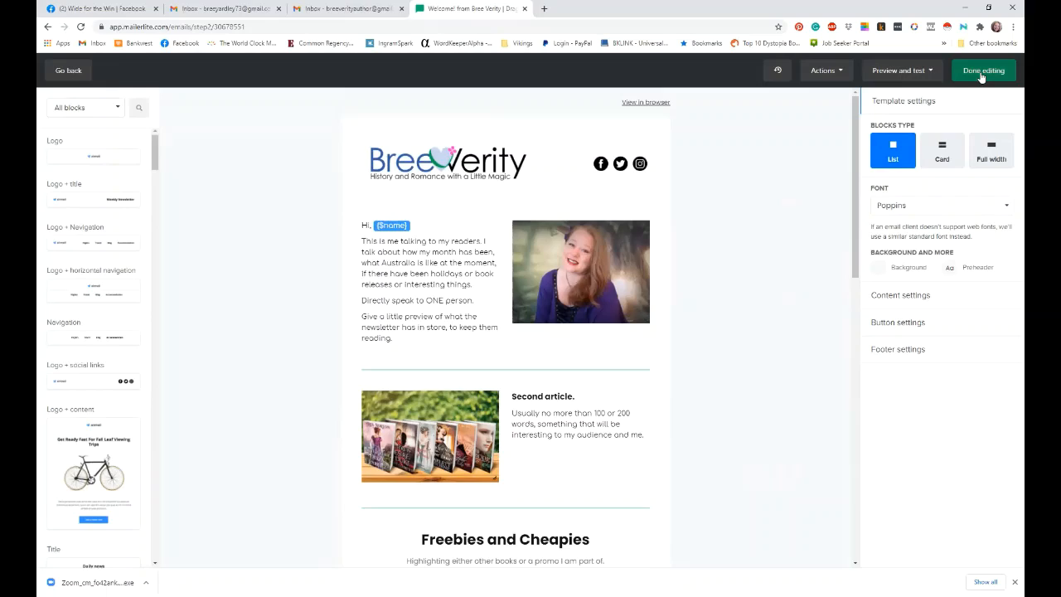
{"action": "left_click", "coordinate": [982, 70]}
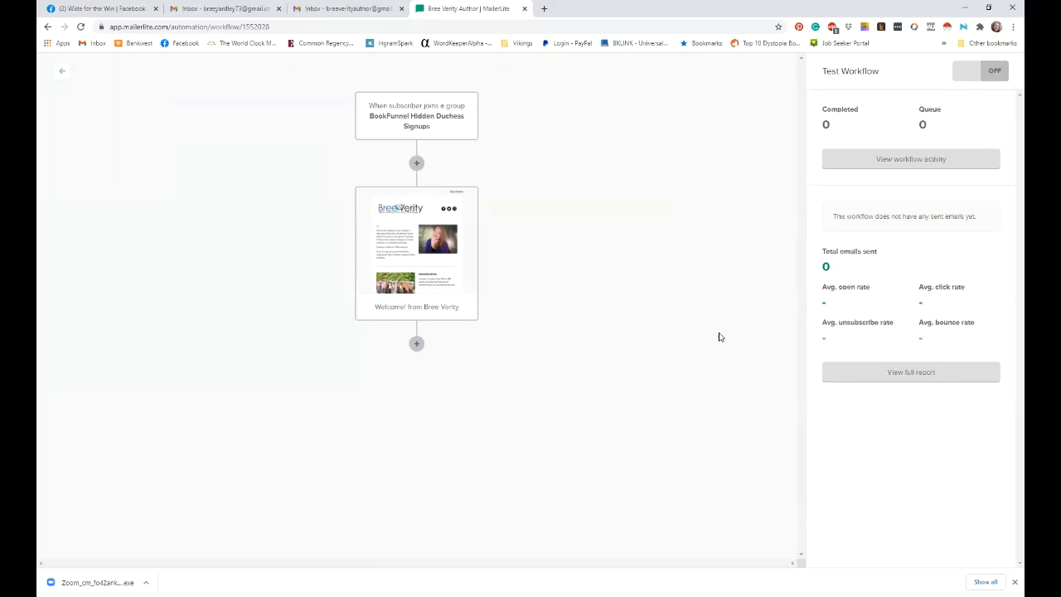
{"action": "mouse_move", "coordinate": [572, 343]}
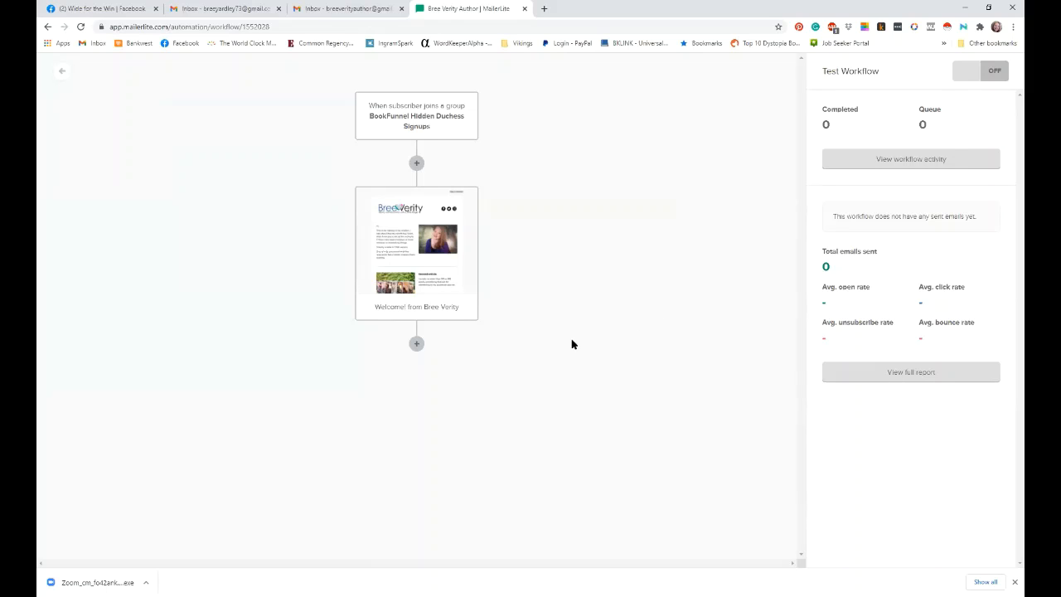
{"action": "mouse_move", "coordinate": [478, 374]}
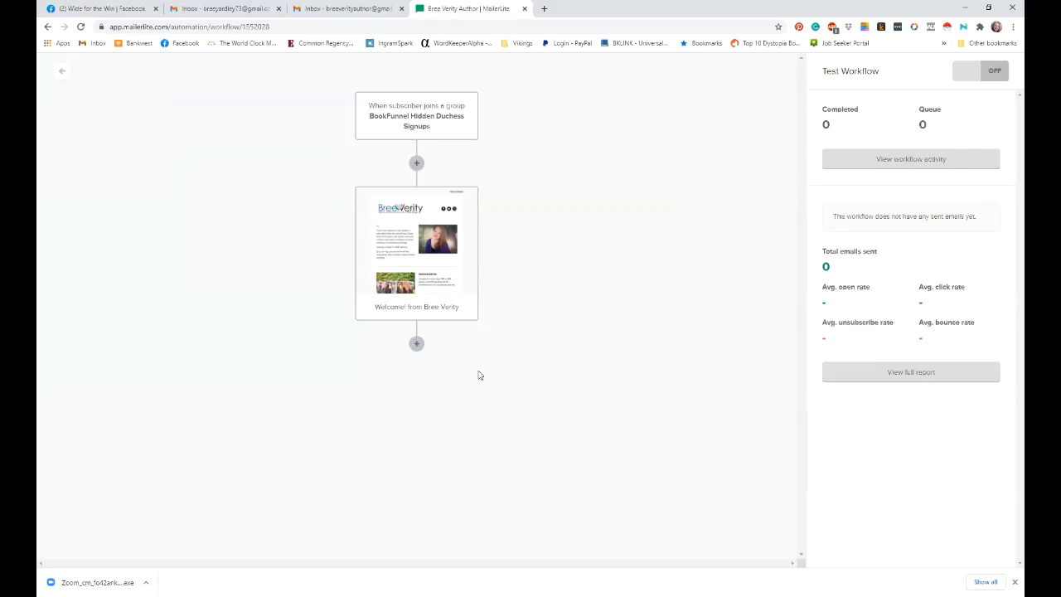
- Add a next step below the welcome email to show the step-type choices
{"action": "left_click", "coordinate": [416, 343]}
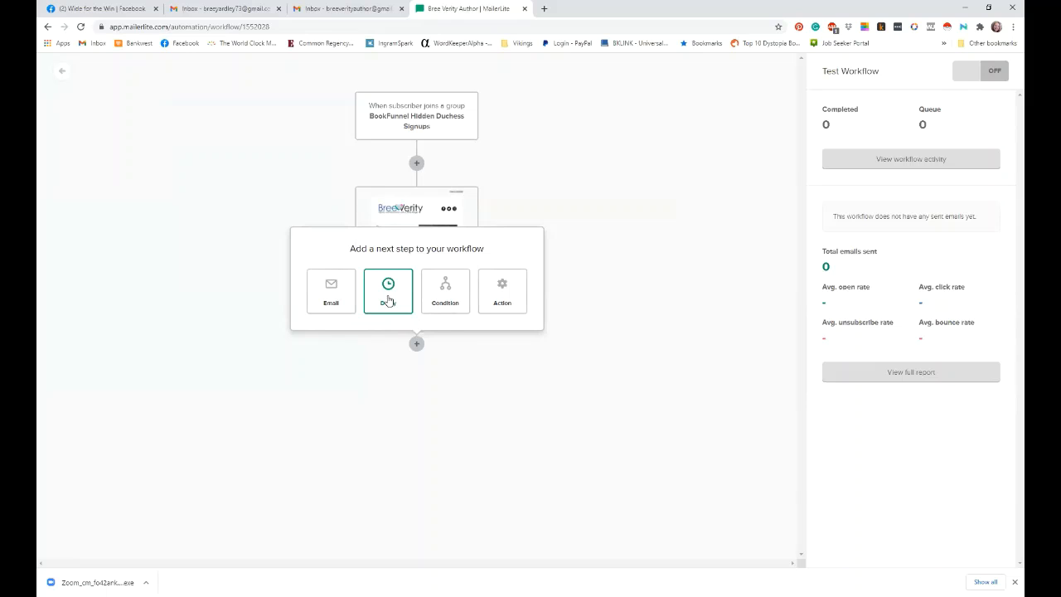
- Add a Delay step that waits 2 days and save it
{"action": "left_click", "coordinate": [388, 290]}
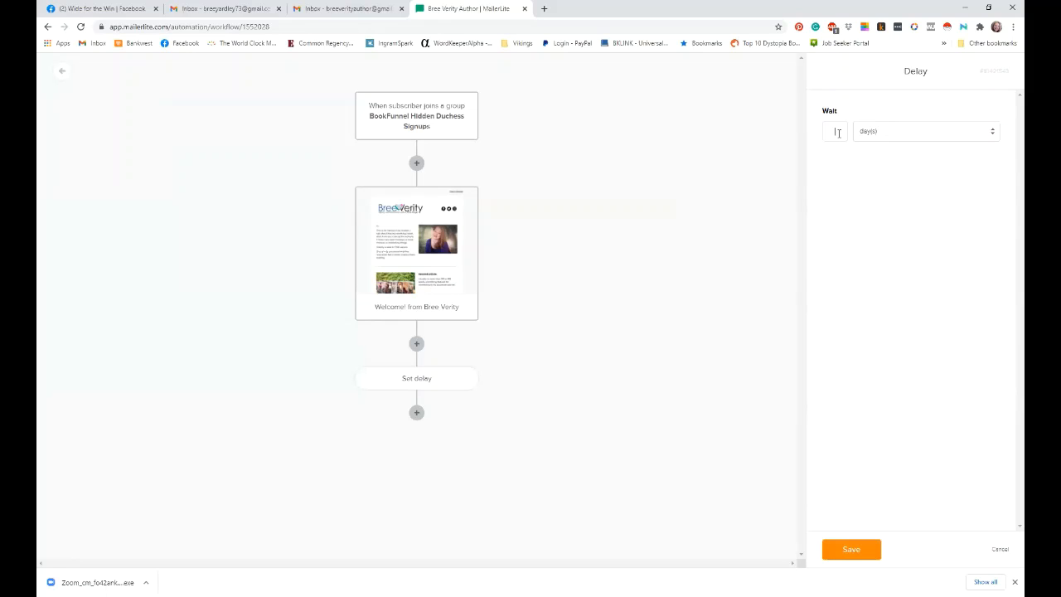
{"action": "type", "text": "2"}
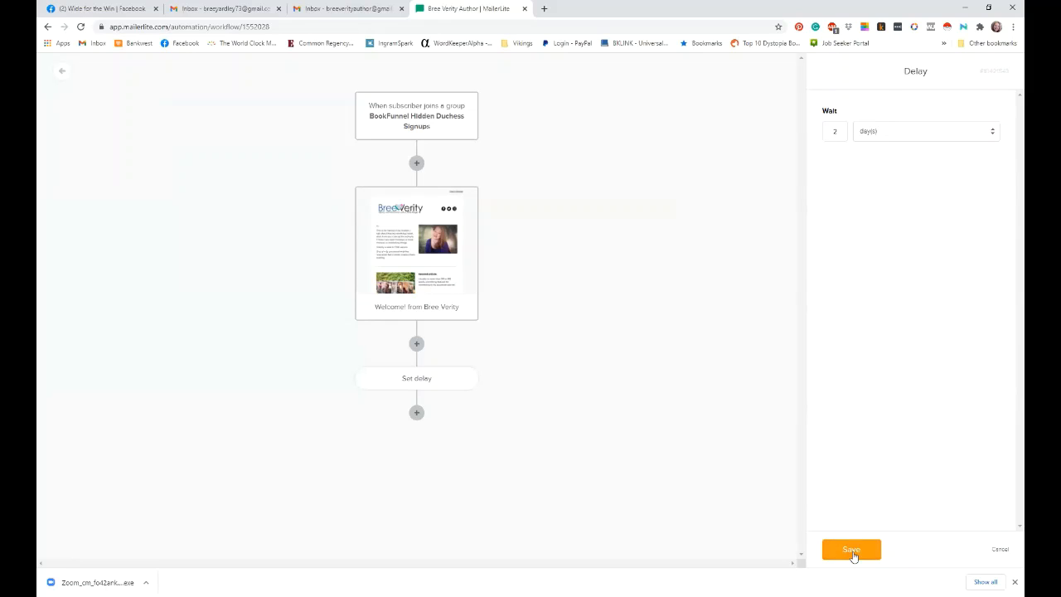
{"action": "left_click", "coordinate": [851, 549]}
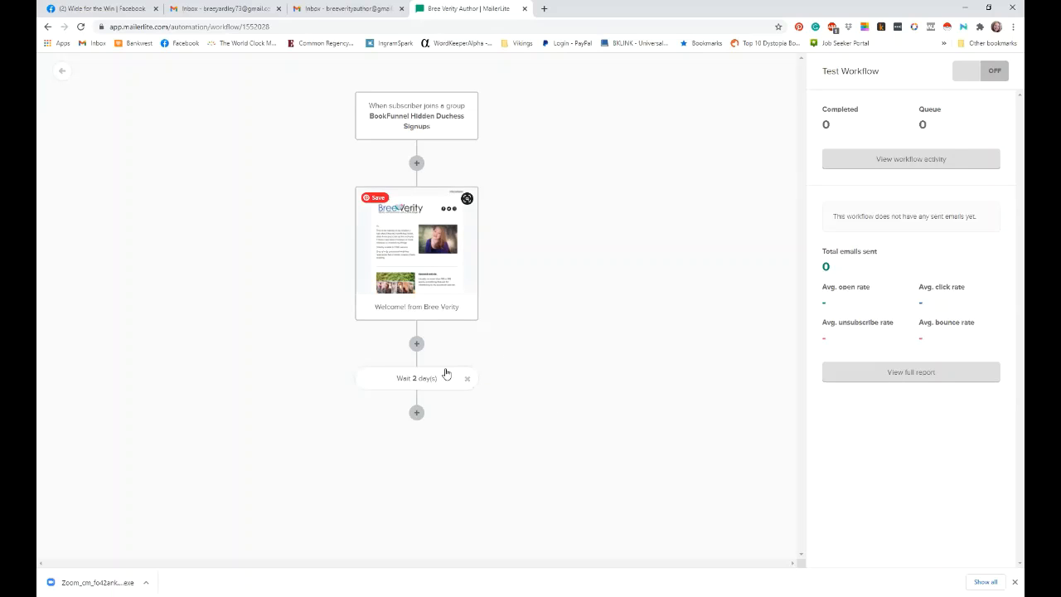
{"action": "mouse_move", "coordinate": [658, 377]}
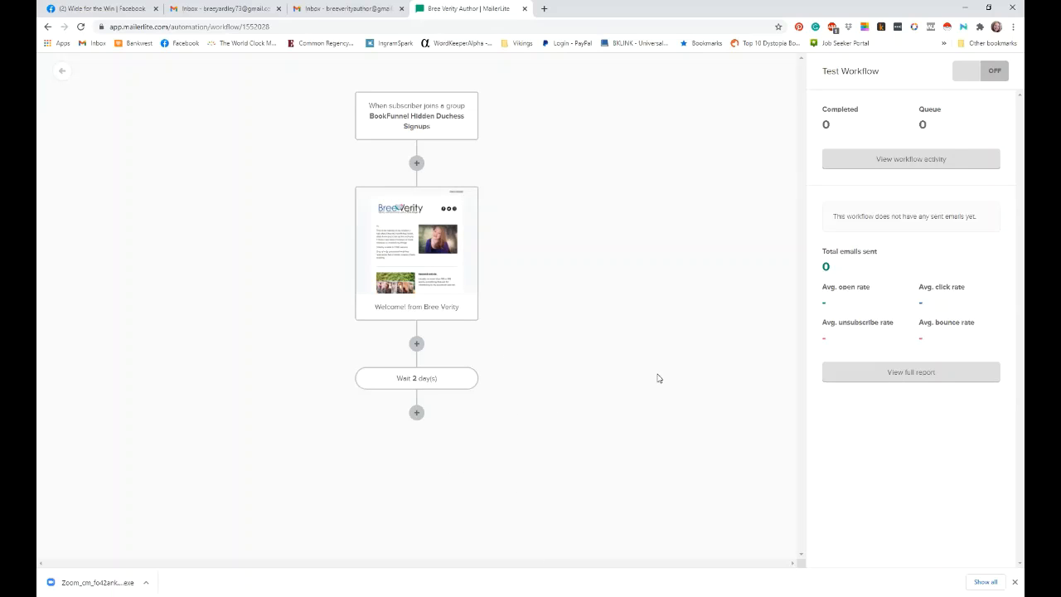
{"action": "mouse_move", "coordinate": [601, 280]}
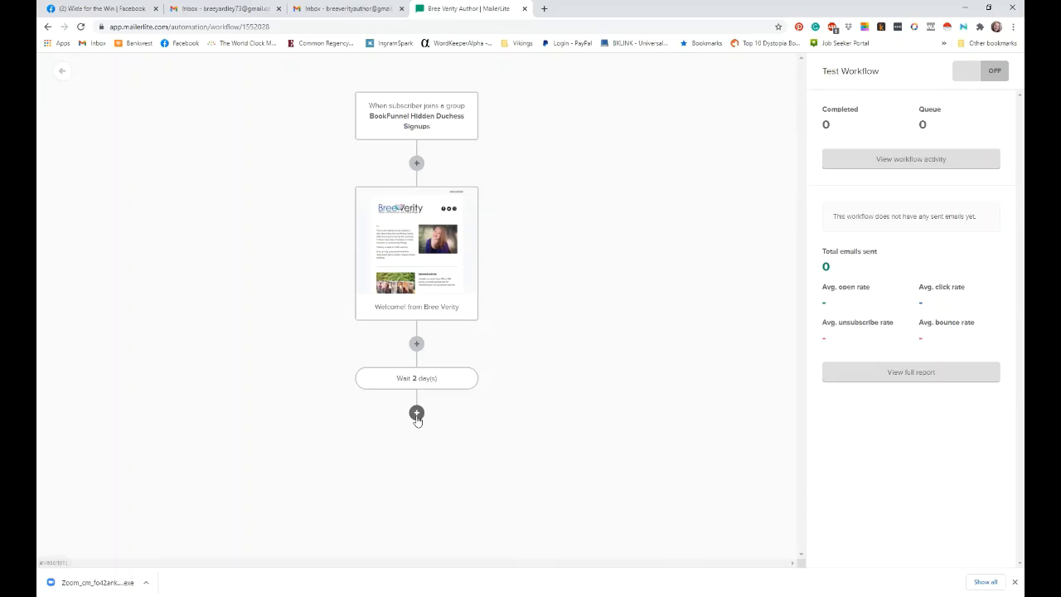
- Add an Action step set to Move to group from BookFunnel Hidden Duchess Signups, with the destination list showing
{"action": "left_click", "coordinate": [416, 412]}
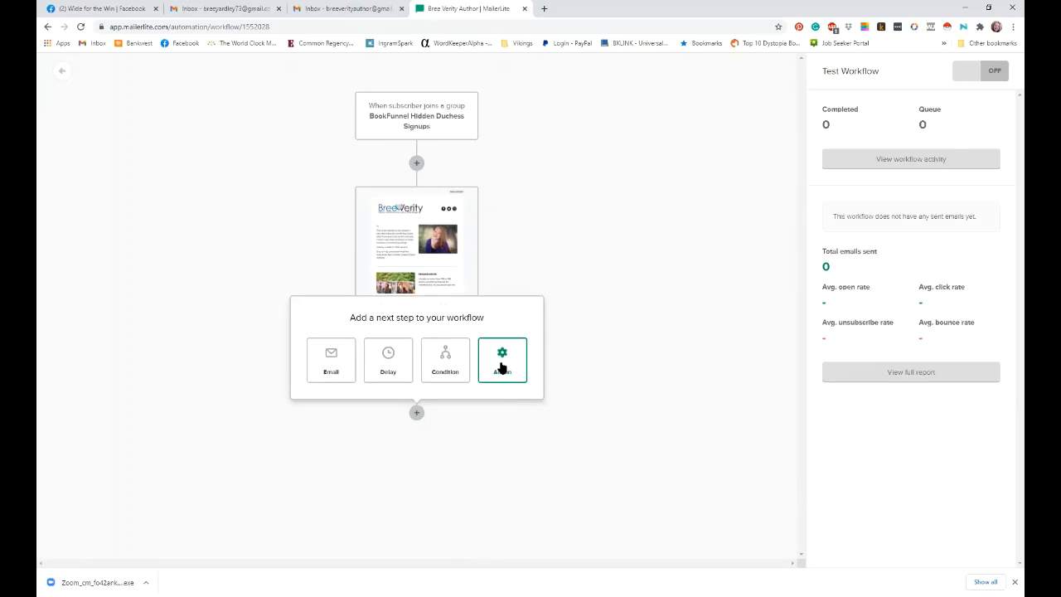
{"action": "left_click", "coordinate": [500, 360]}
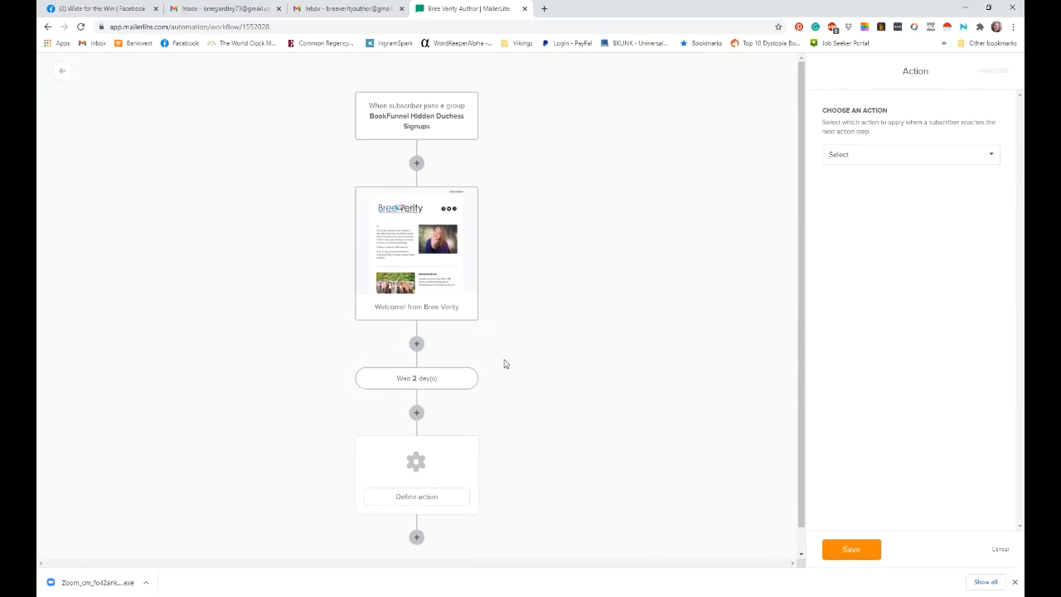
{"action": "left_click", "coordinate": [908, 154]}
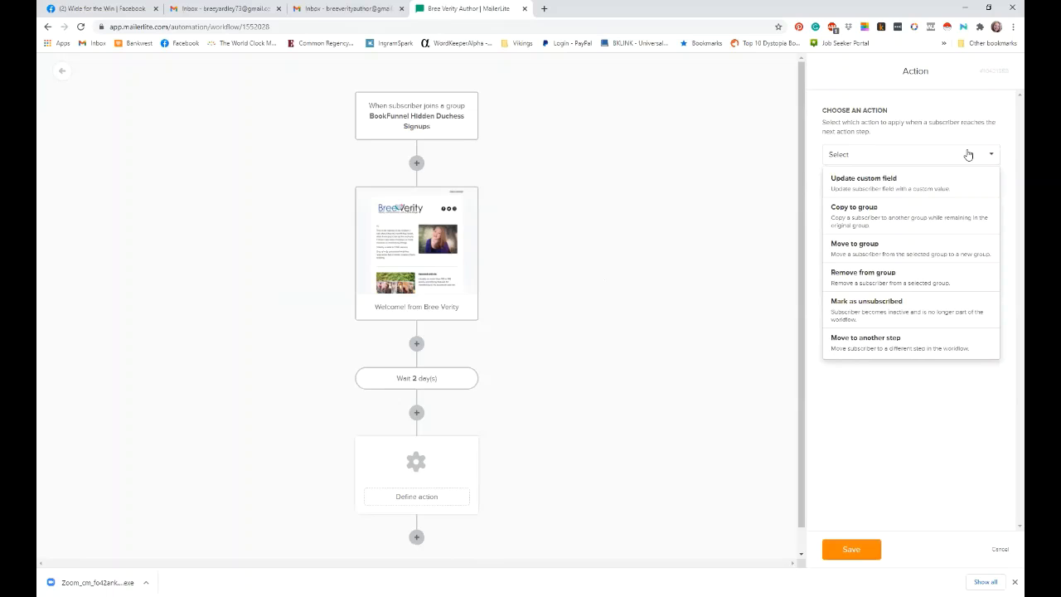
{"action": "mouse_move", "coordinate": [870, 249]}
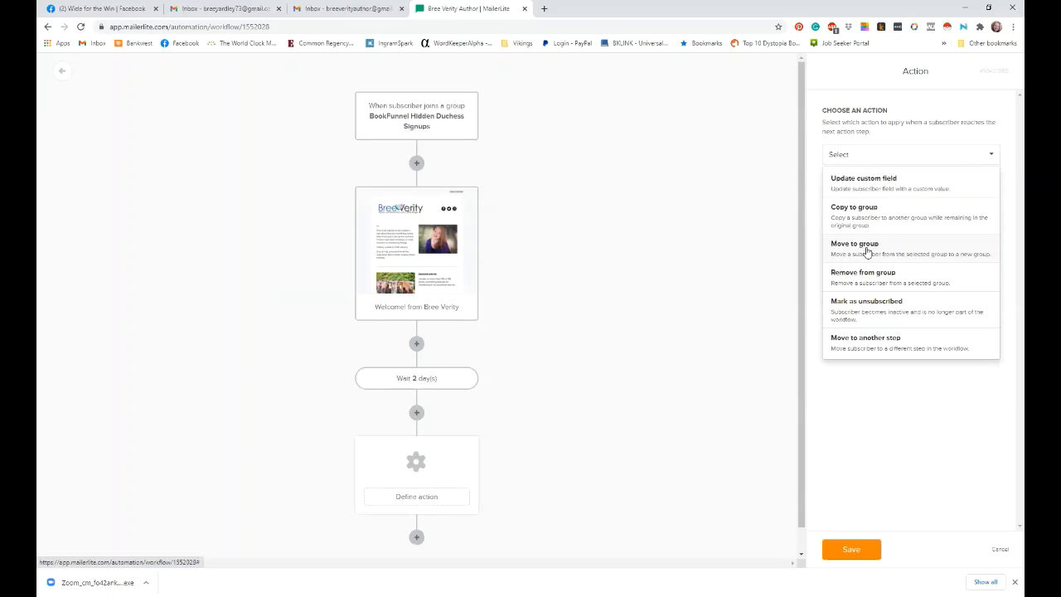
{"action": "left_click", "coordinate": [853, 247]}
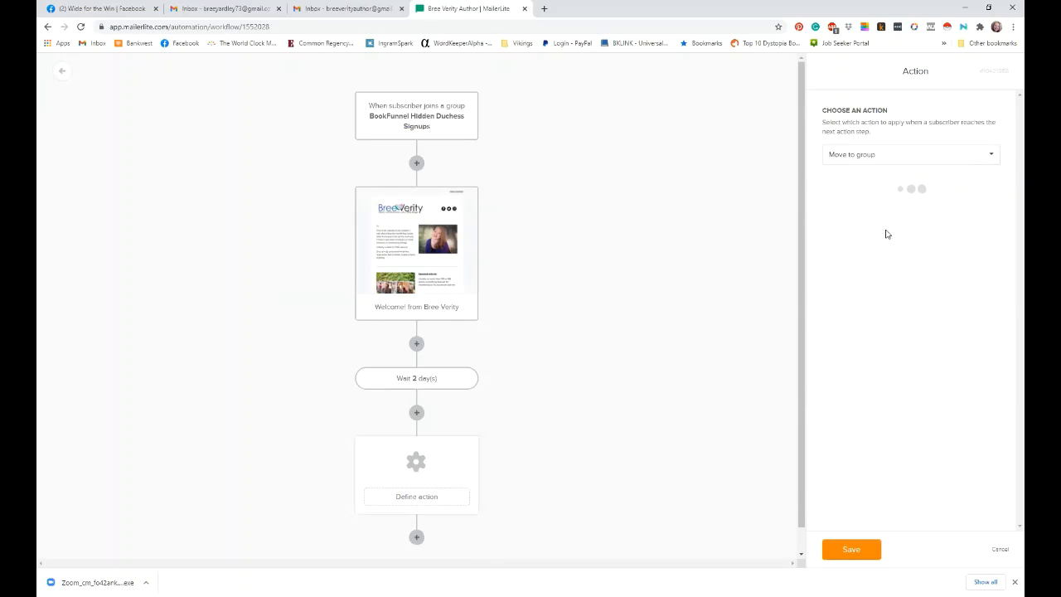
{"action": "left_click", "coordinate": [909, 154]}
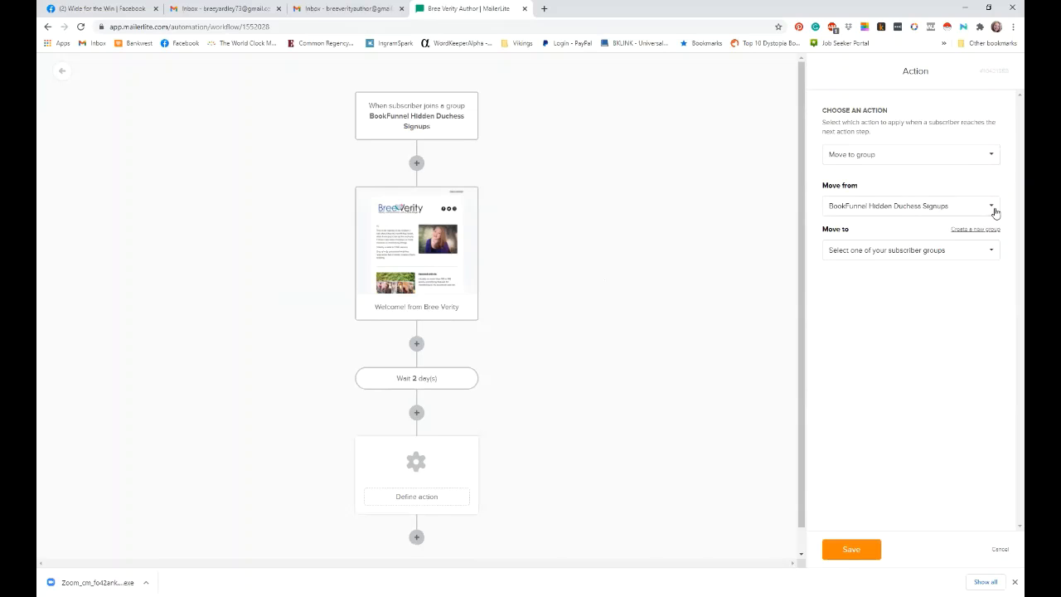
{"action": "mouse_move", "coordinate": [942, 209]}
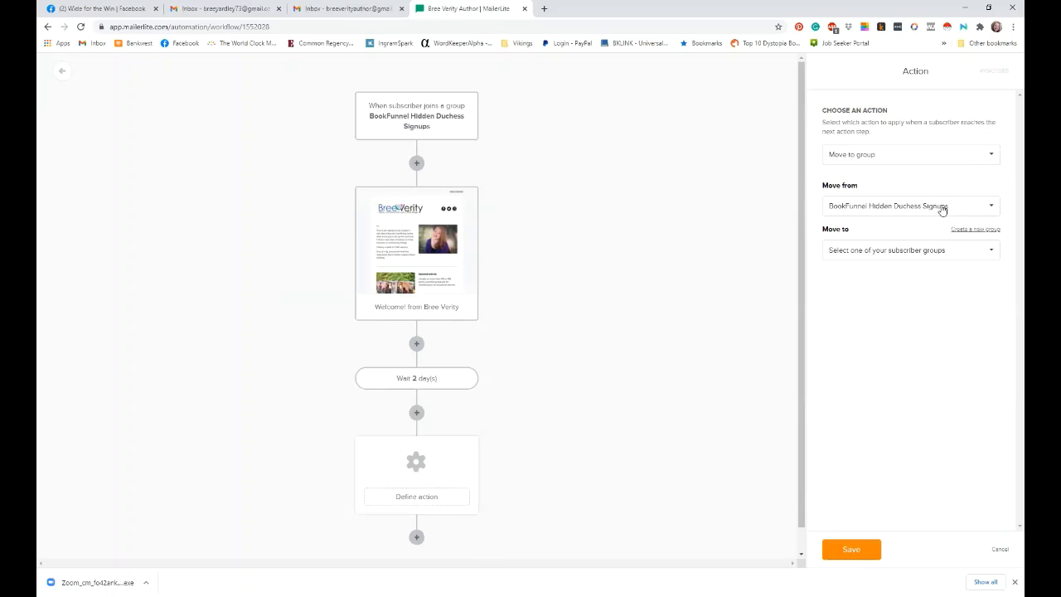
{"action": "mouse_move", "coordinate": [378, 126]}
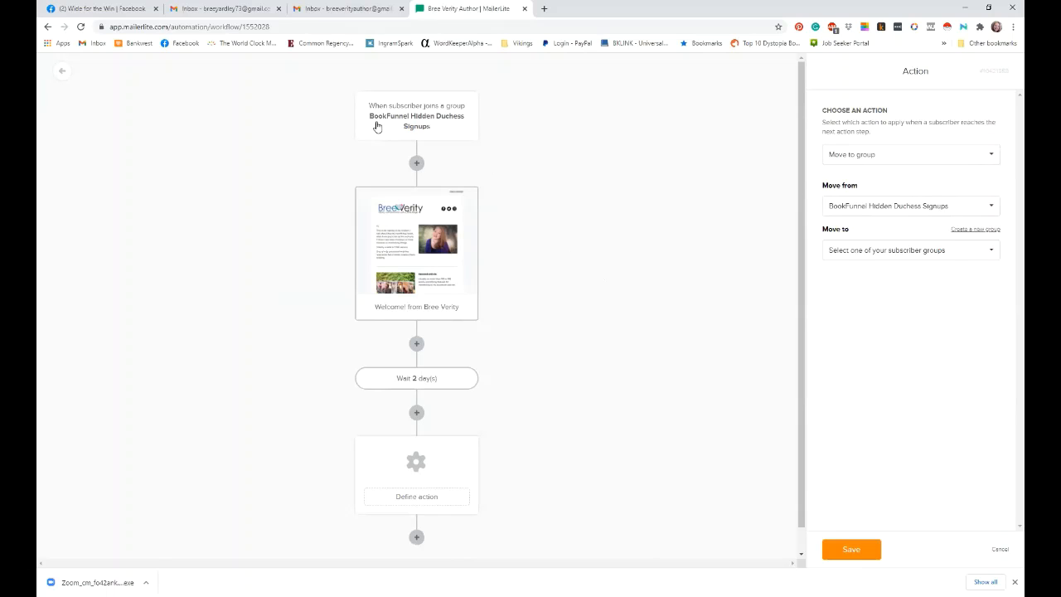
{"action": "left_click", "coordinate": [908, 249]}
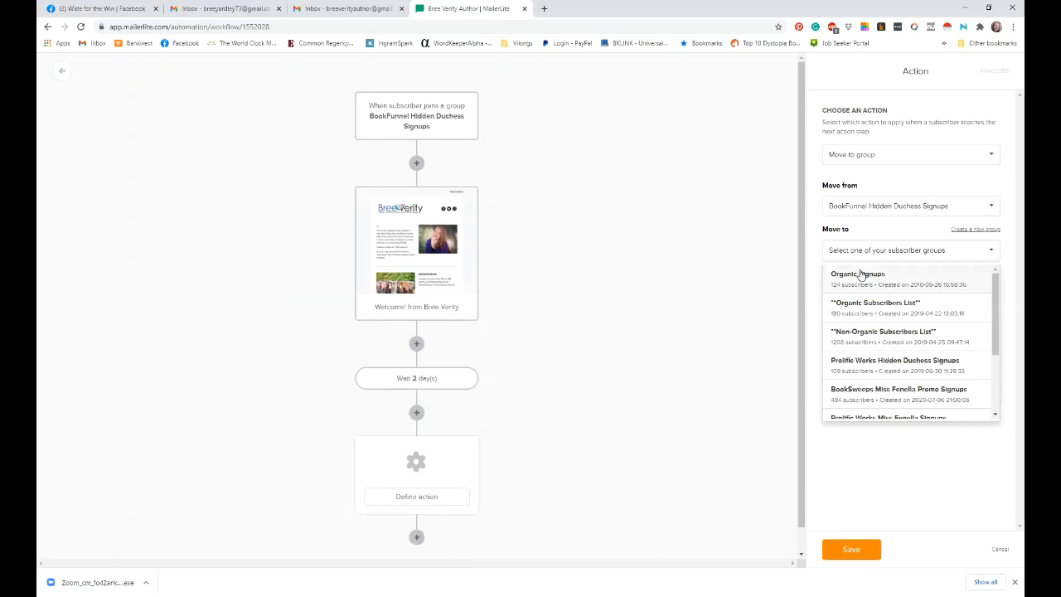